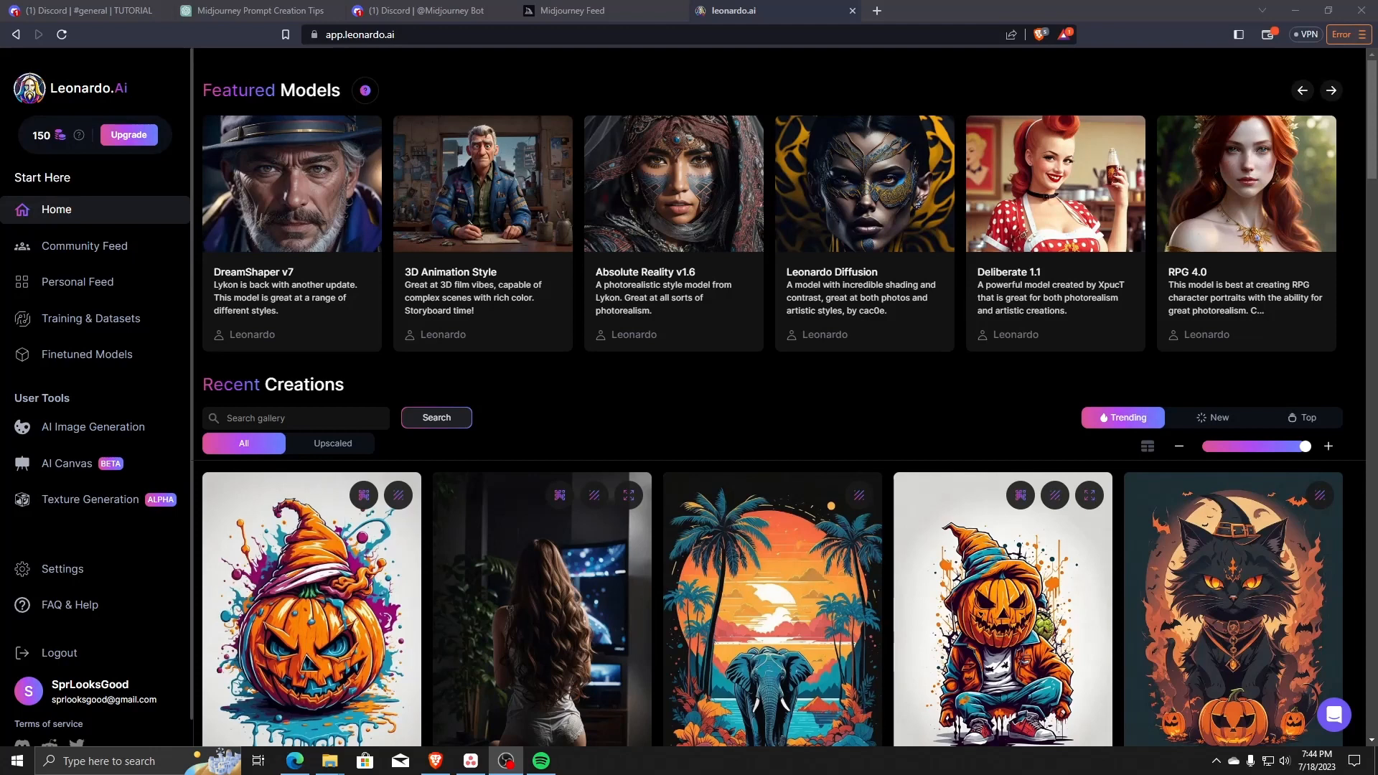
- Open Training & Datasets from the sidebar to reach the empty Your Datasets tab
click(90, 318)
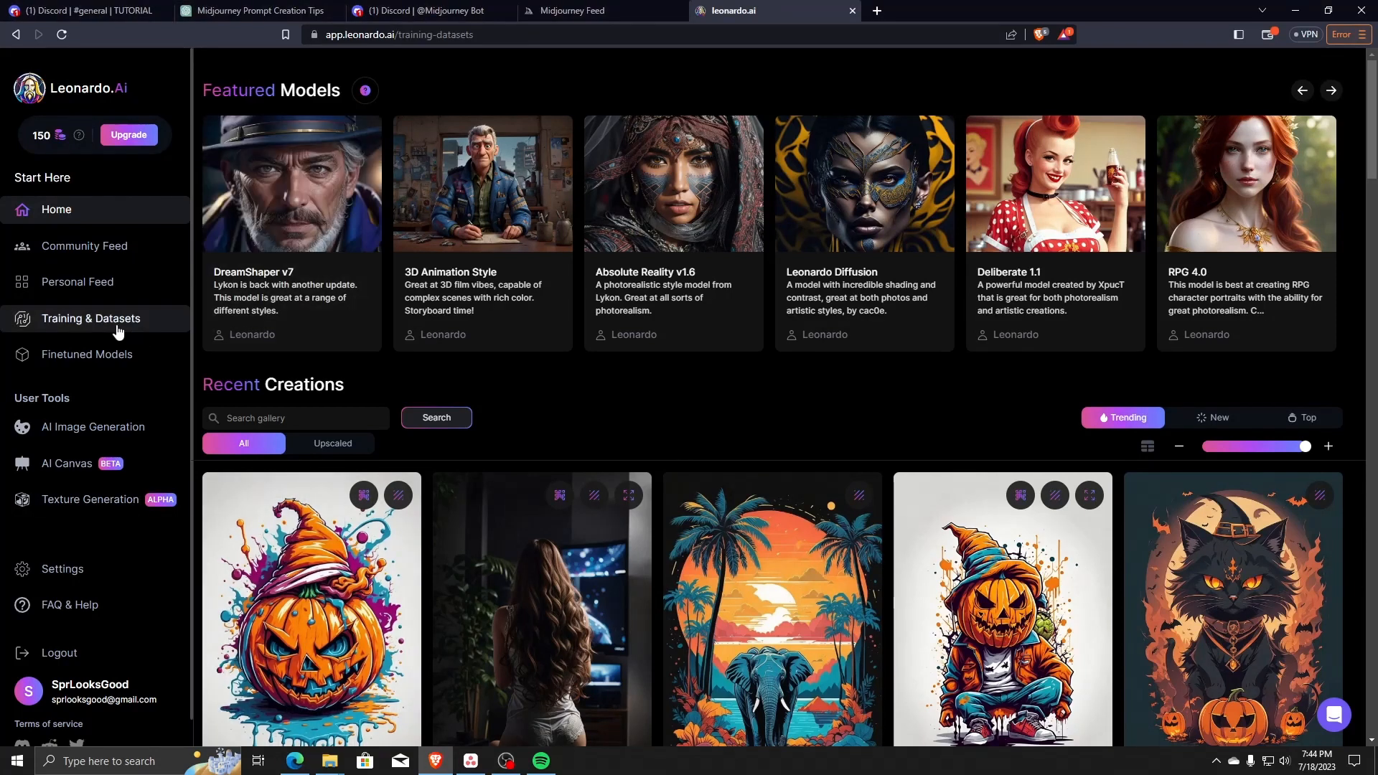
click(90, 324)
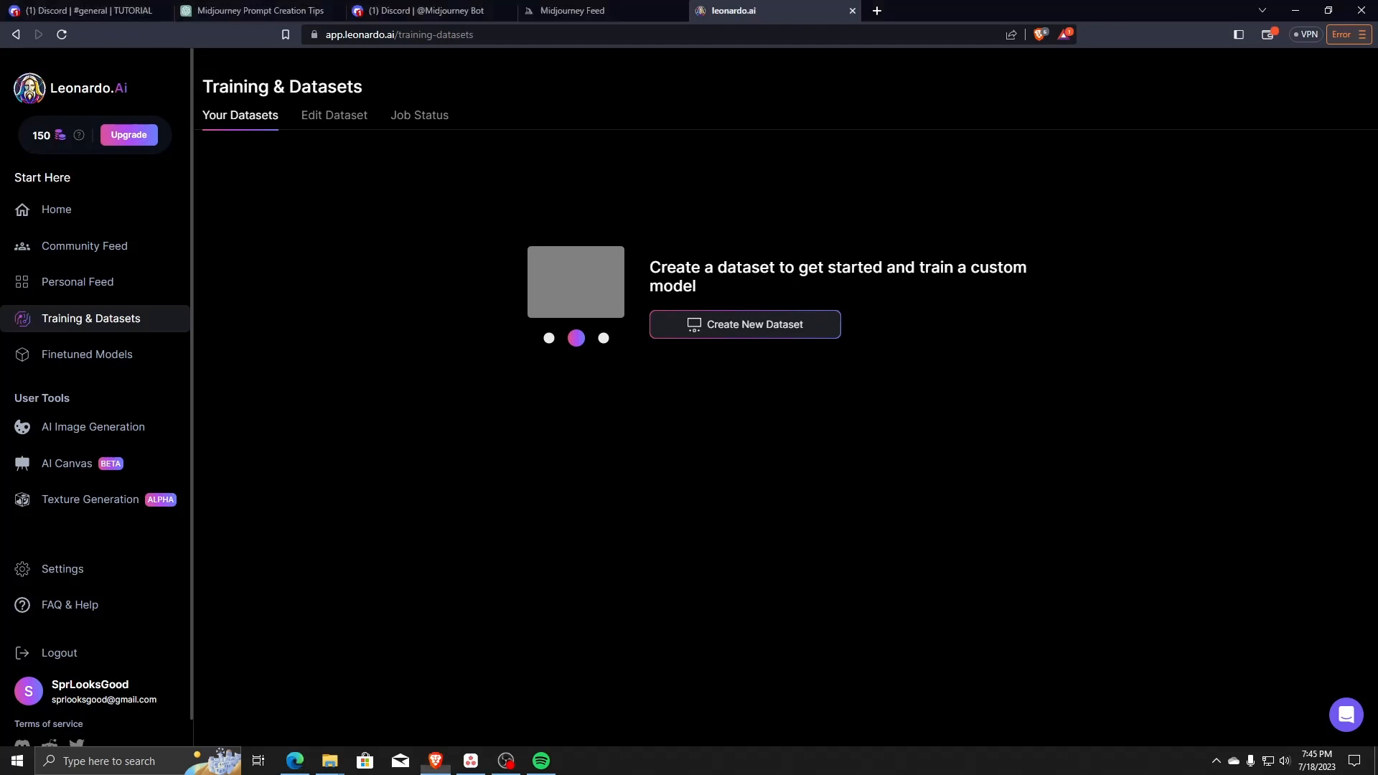
- Name the dataset 'Test', describe it as 'Pixels Blonde girl test model', and create it
text(Test)
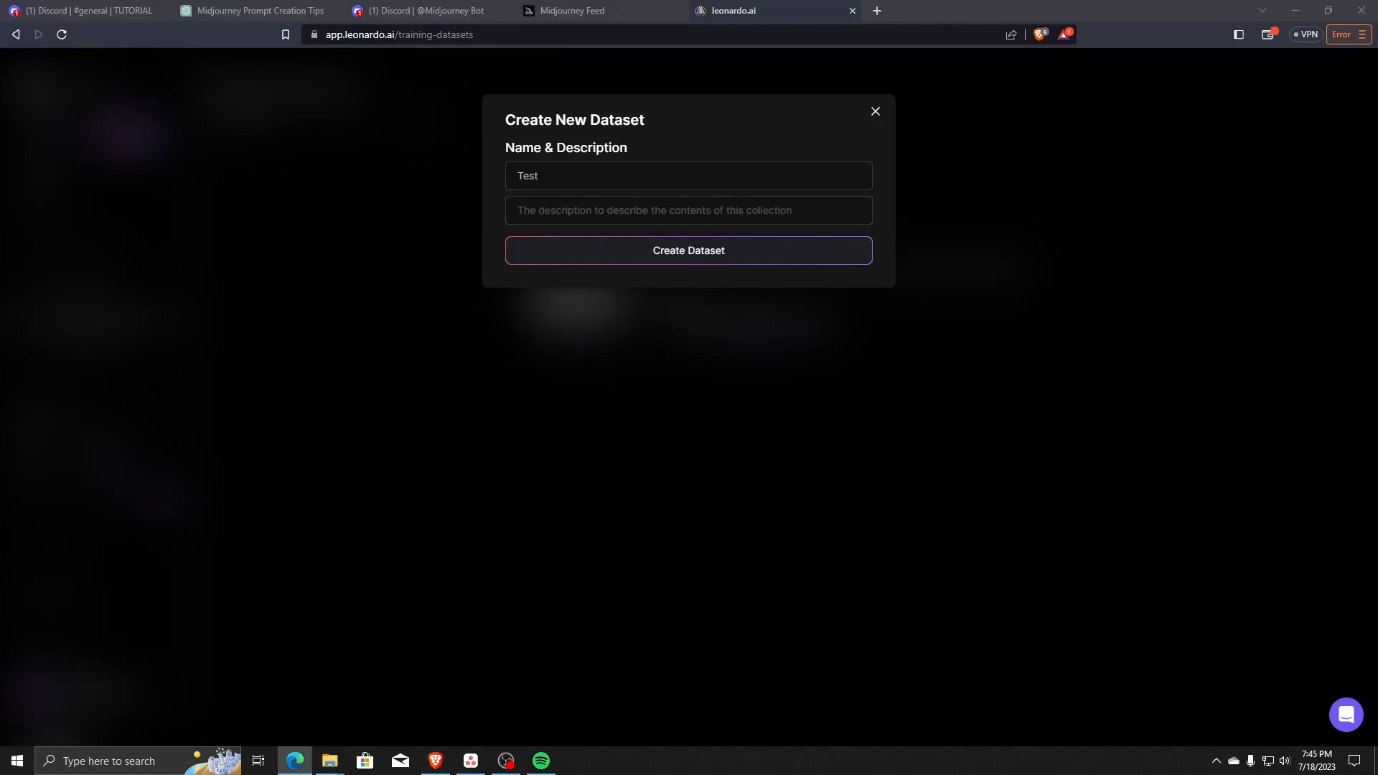
click(688, 175)
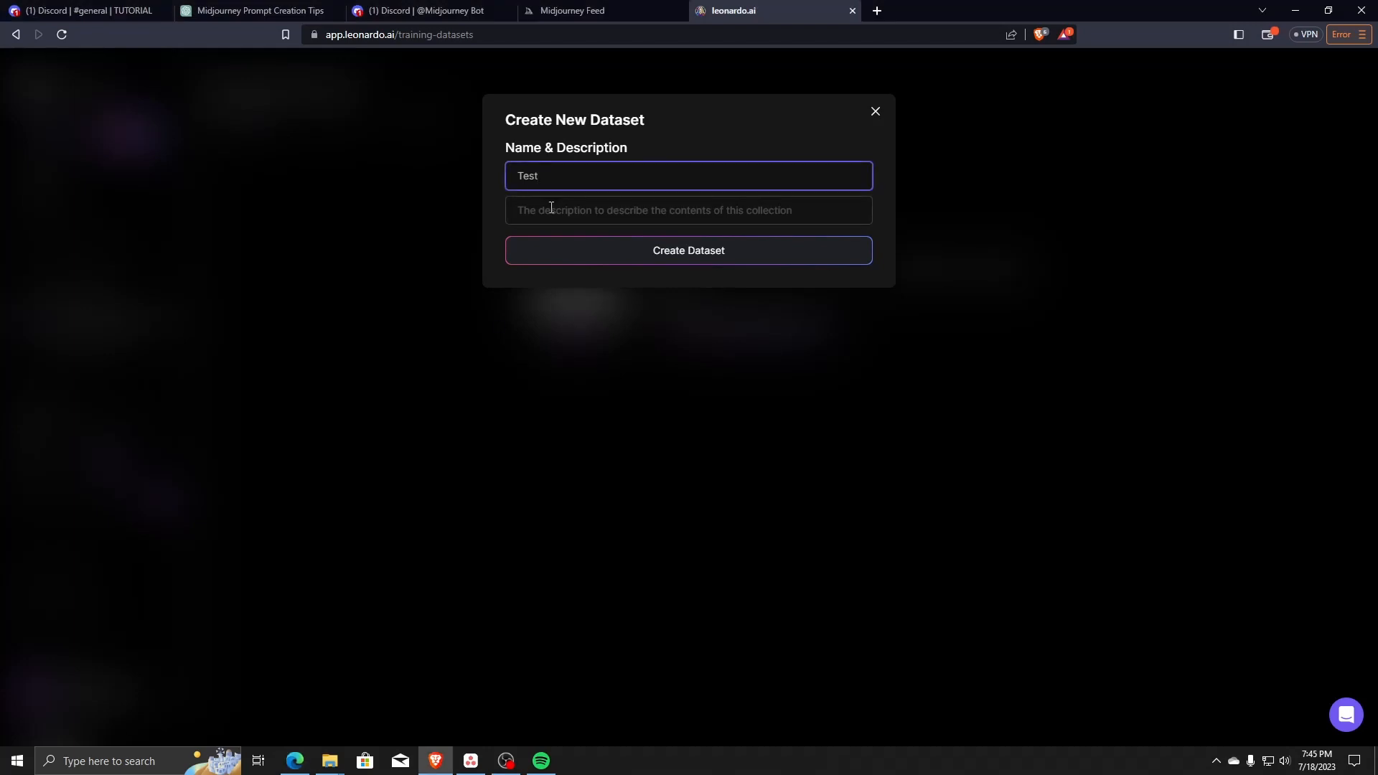
text(This is a)
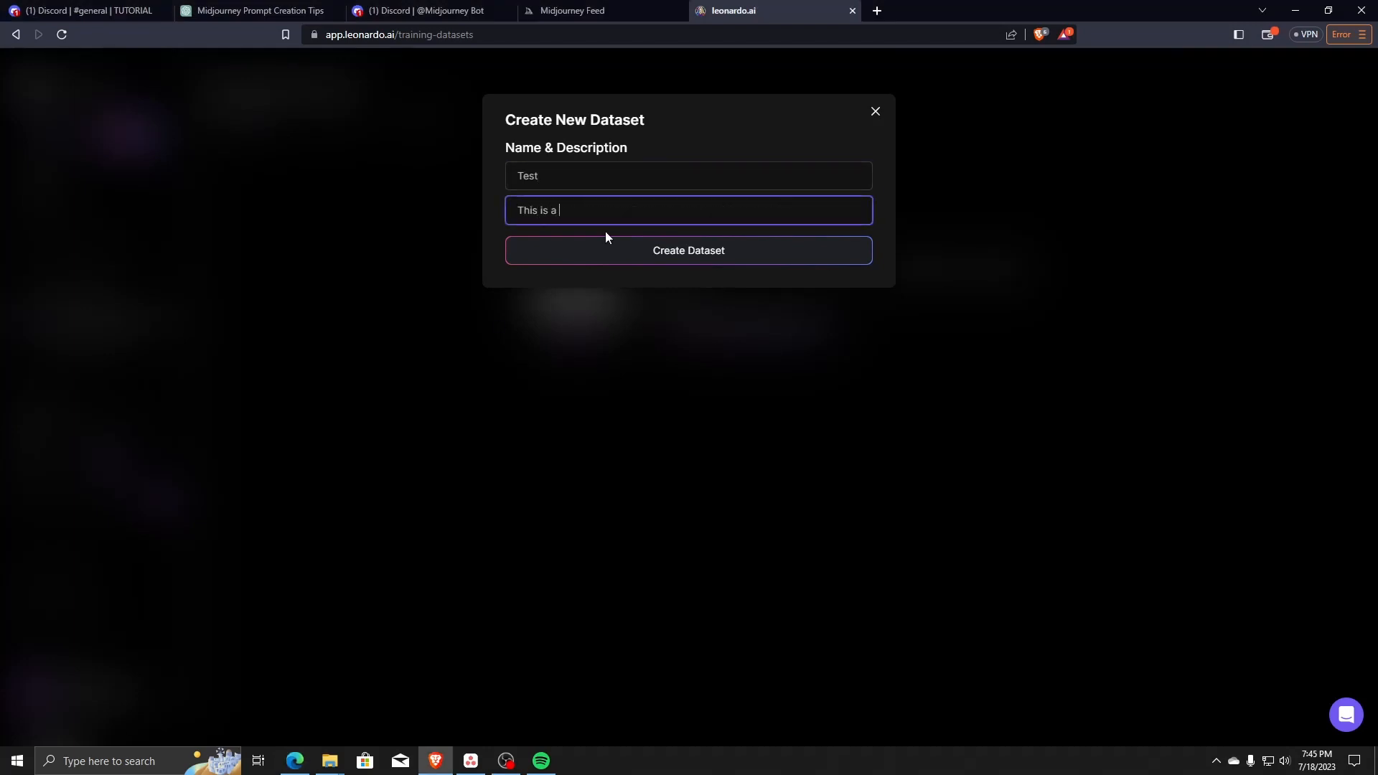
text(Pixels Blonde girl test)
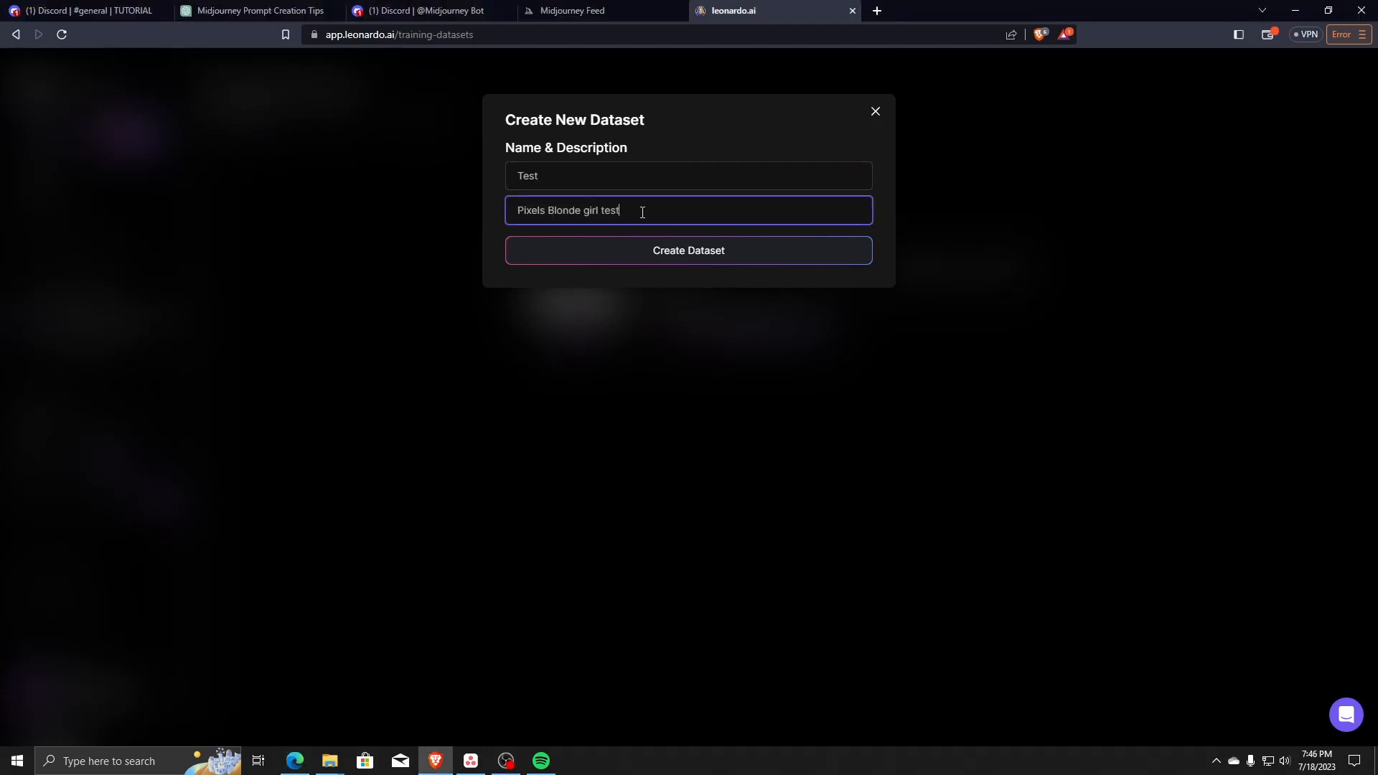
text(model)
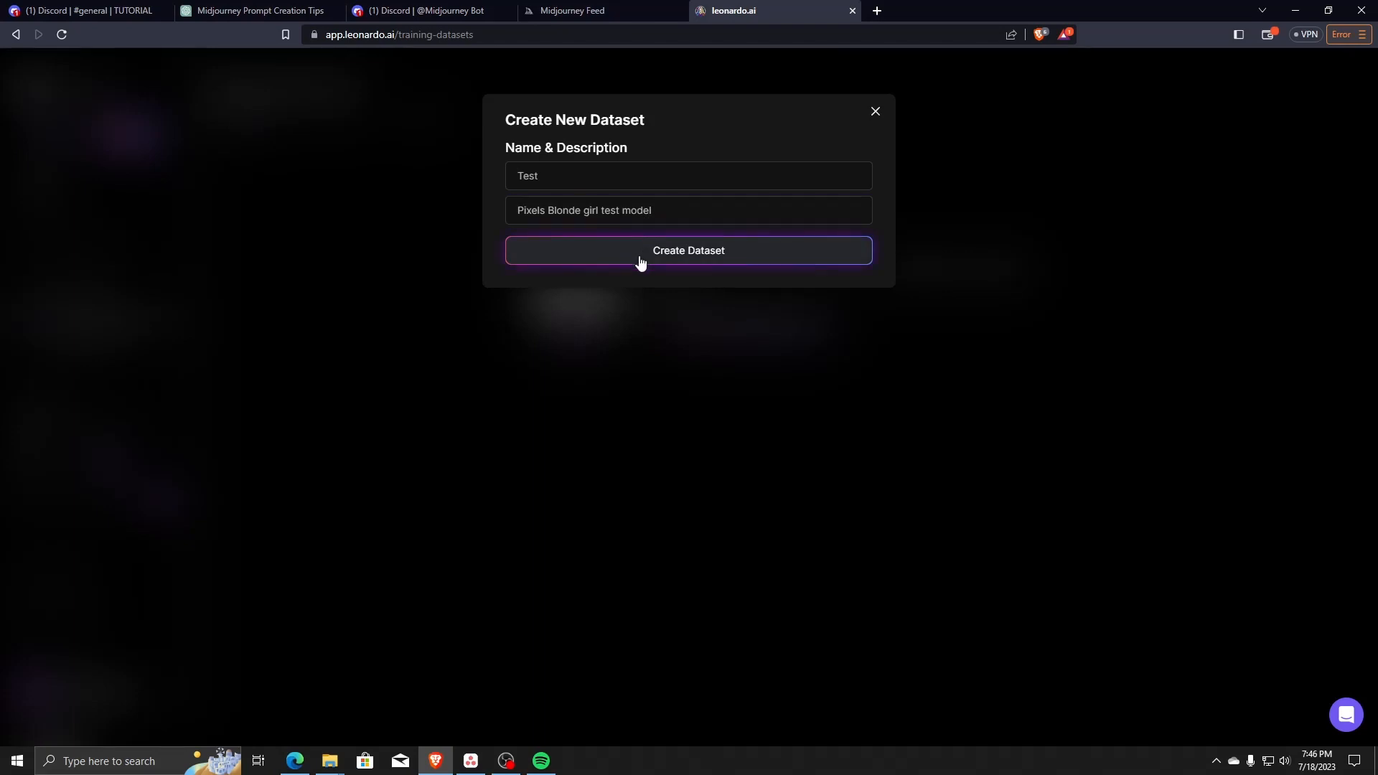
click(688, 251)
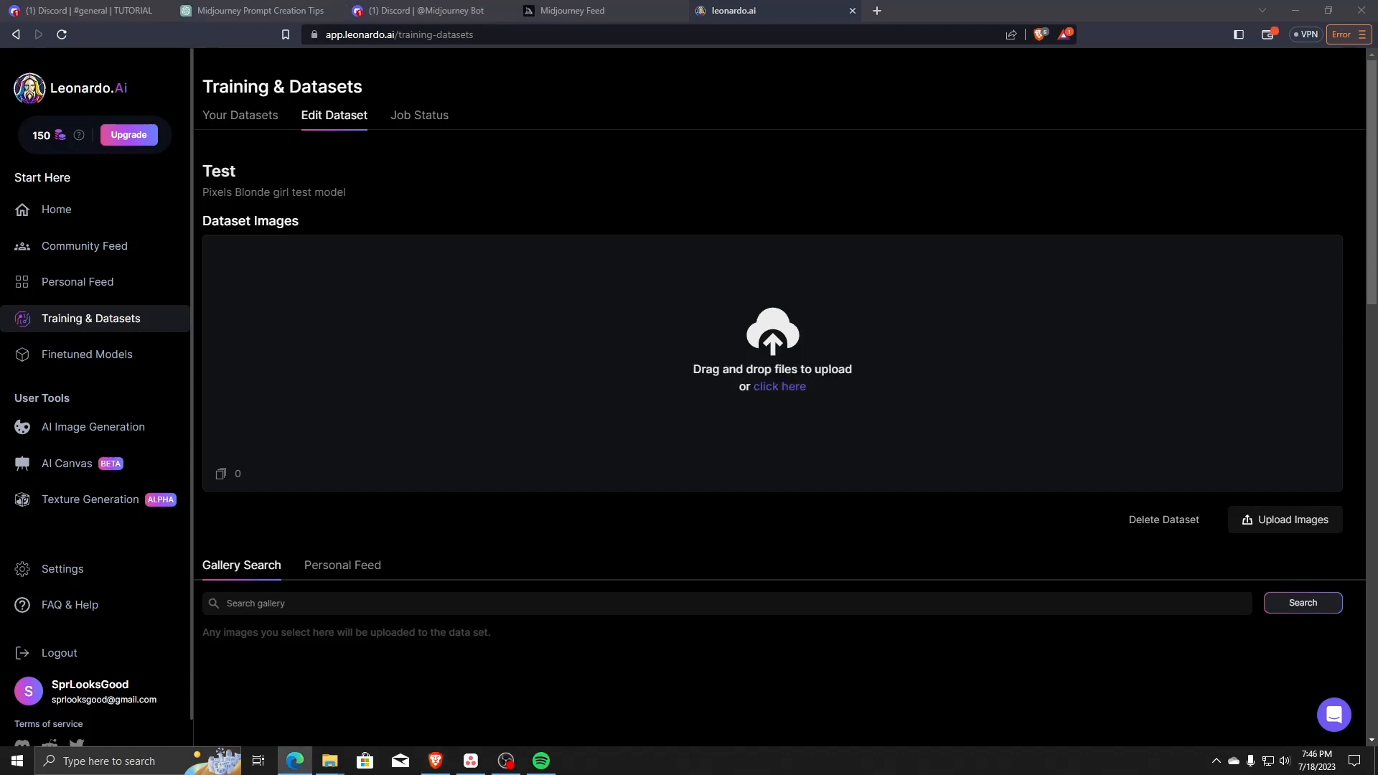
- Upload a portrait photo into Test and open the Train Model settings
click(1301, 602)
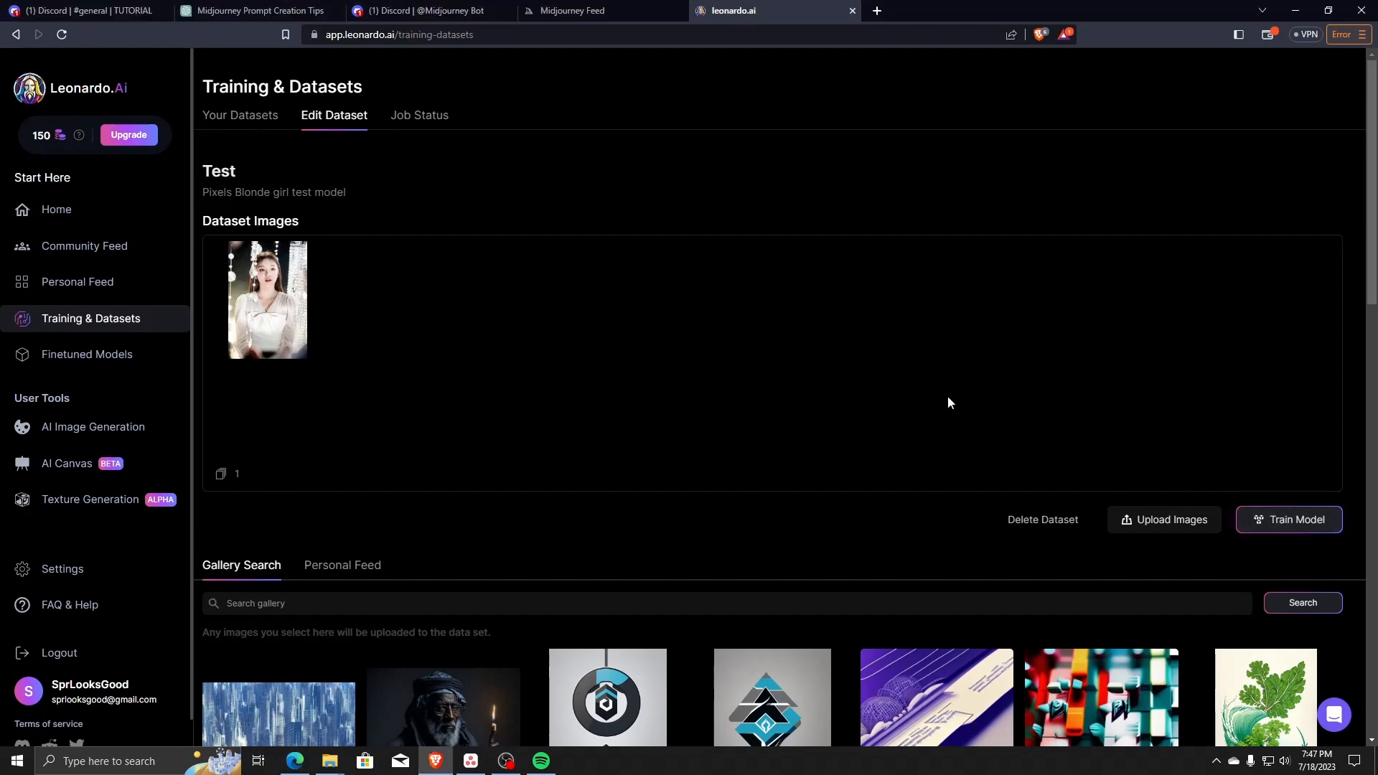
click(1288, 520)
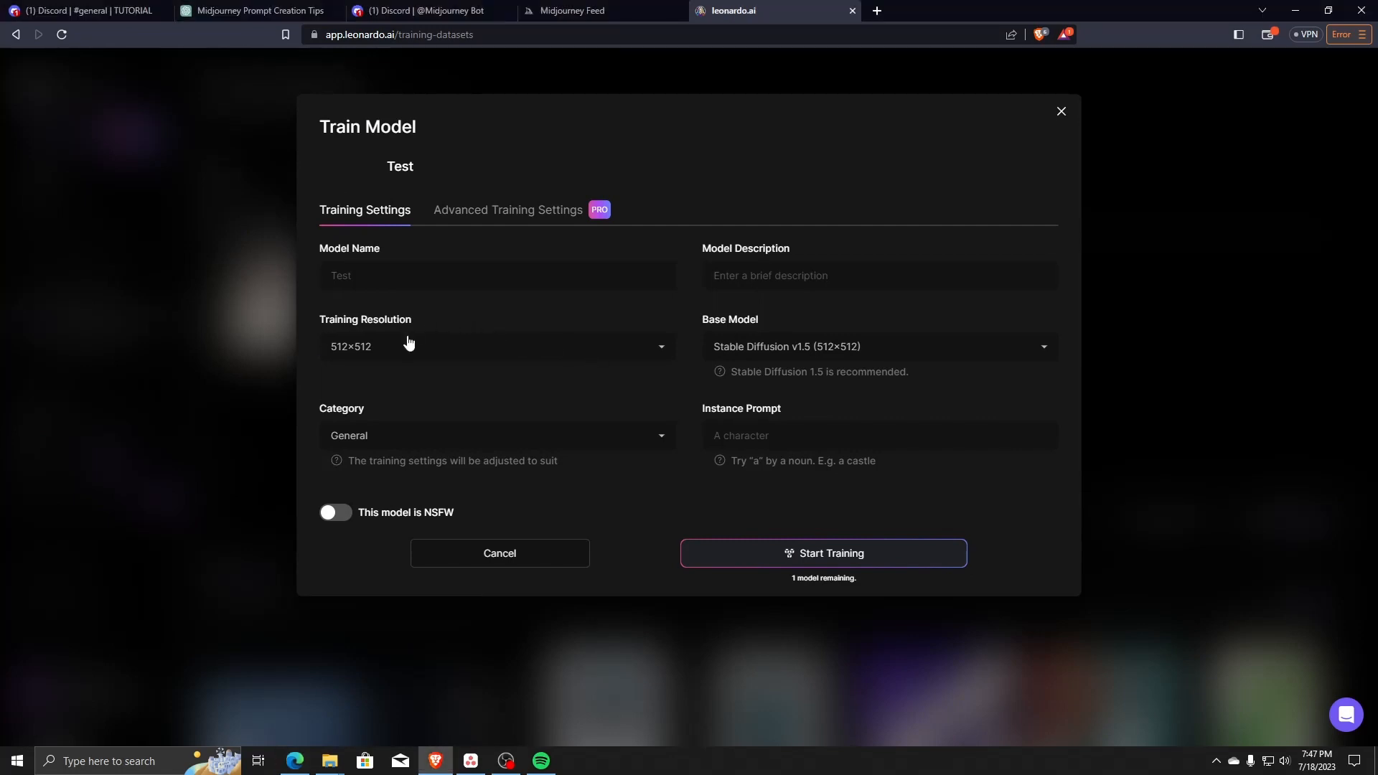
- Set training to 768×768, model name Test, Characters category, instance prompt 'pixelgirl'
click(497, 346)
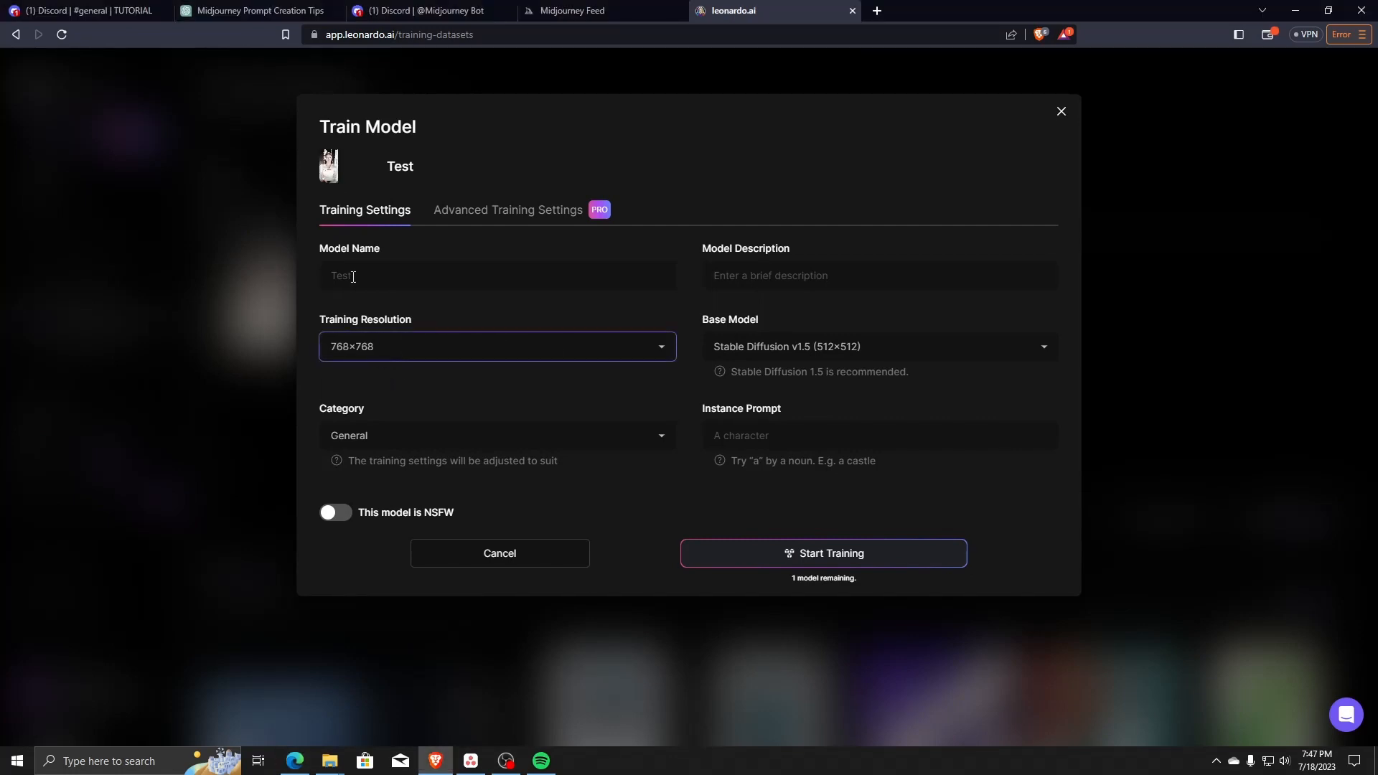
click(497, 275)
text(Test)
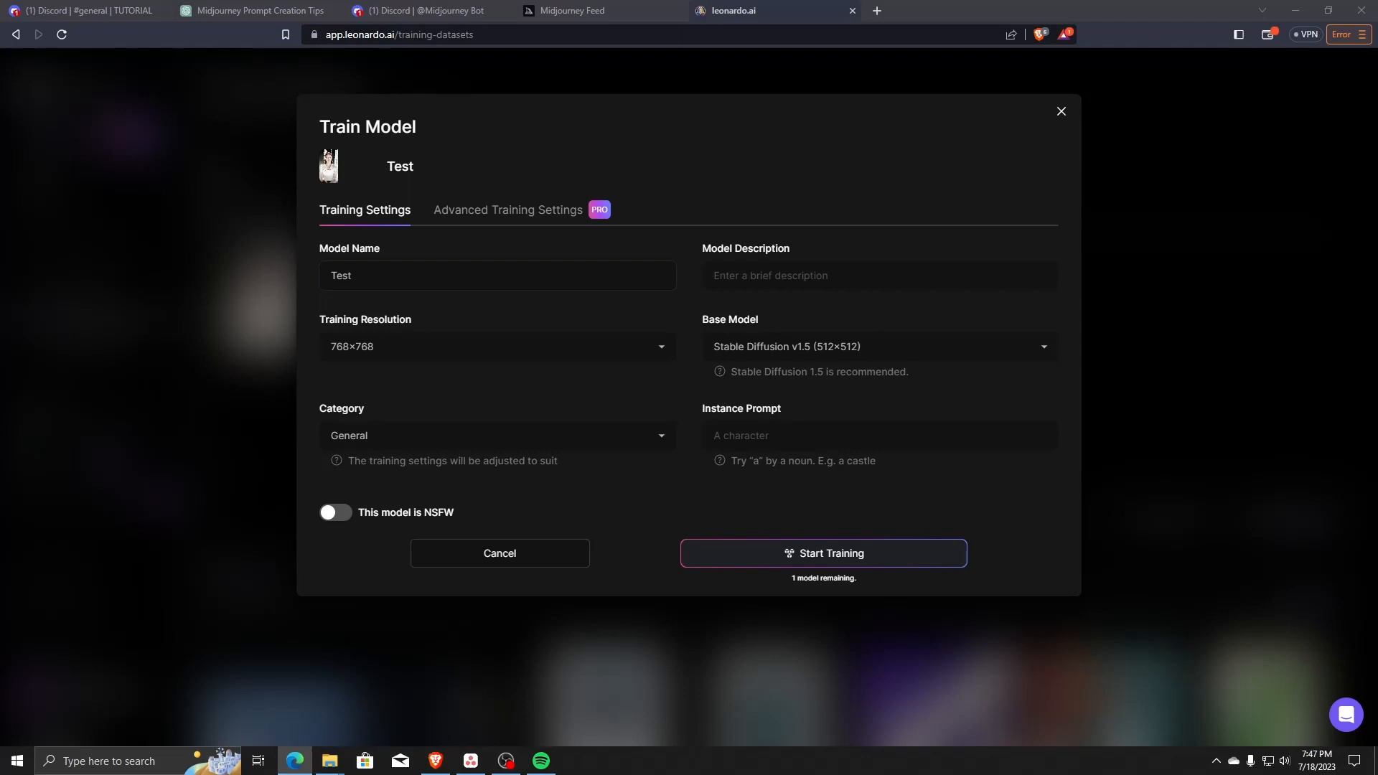
click(498, 435)
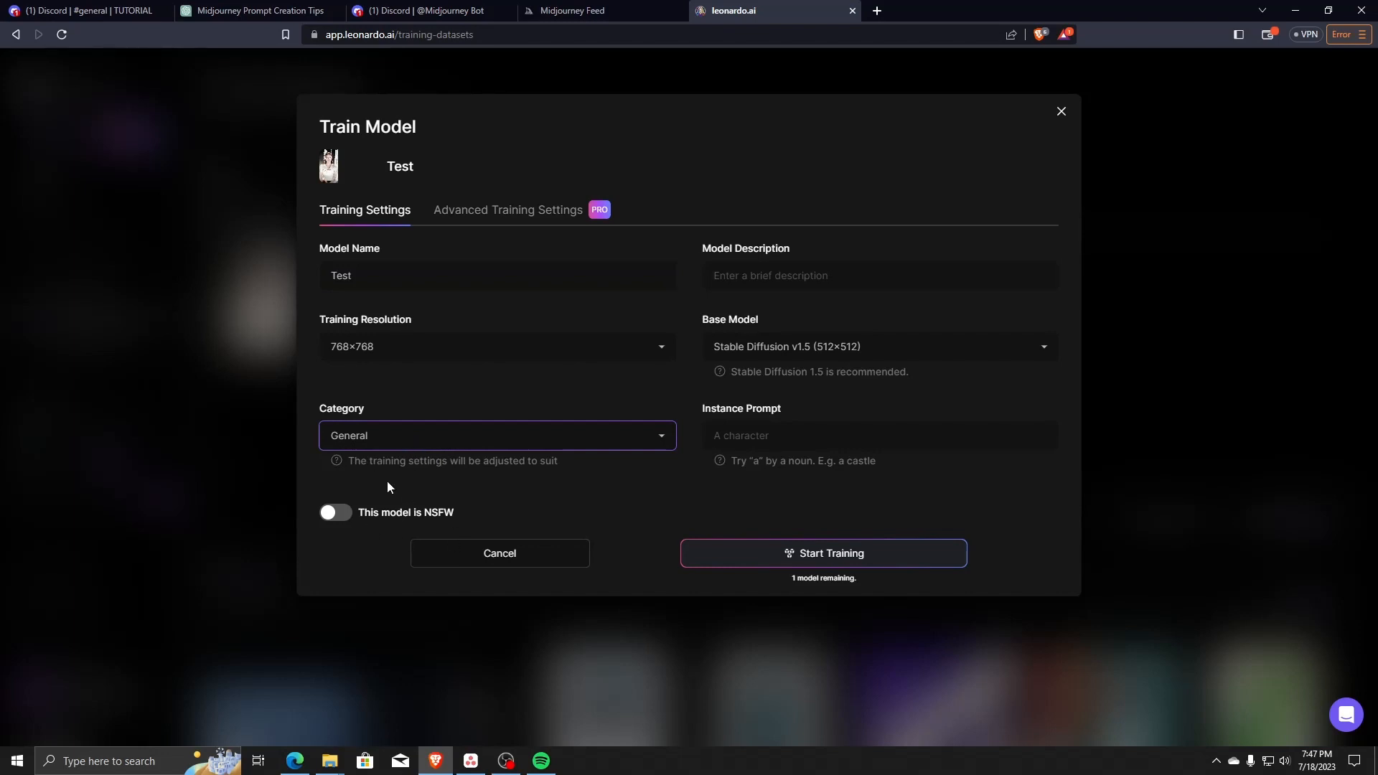
click(497, 435)
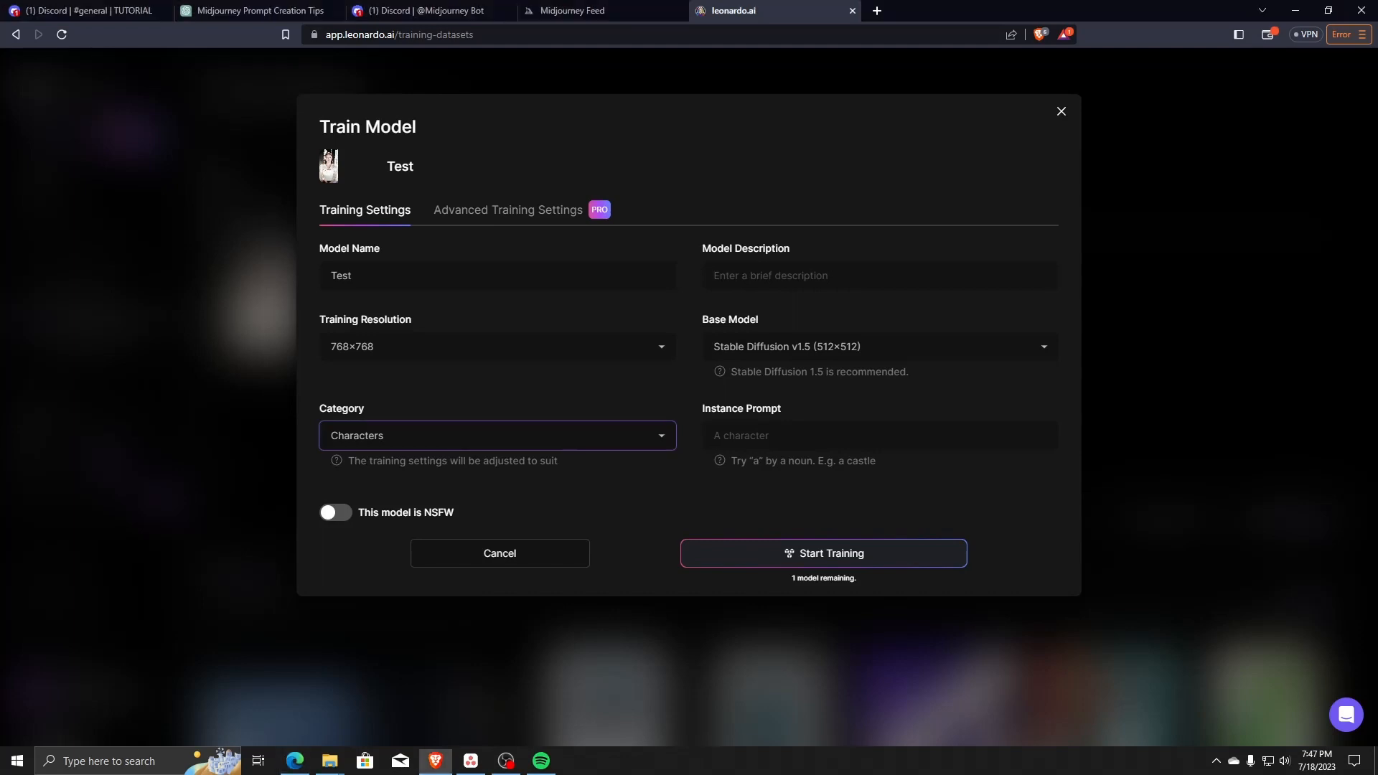
click(878, 436)
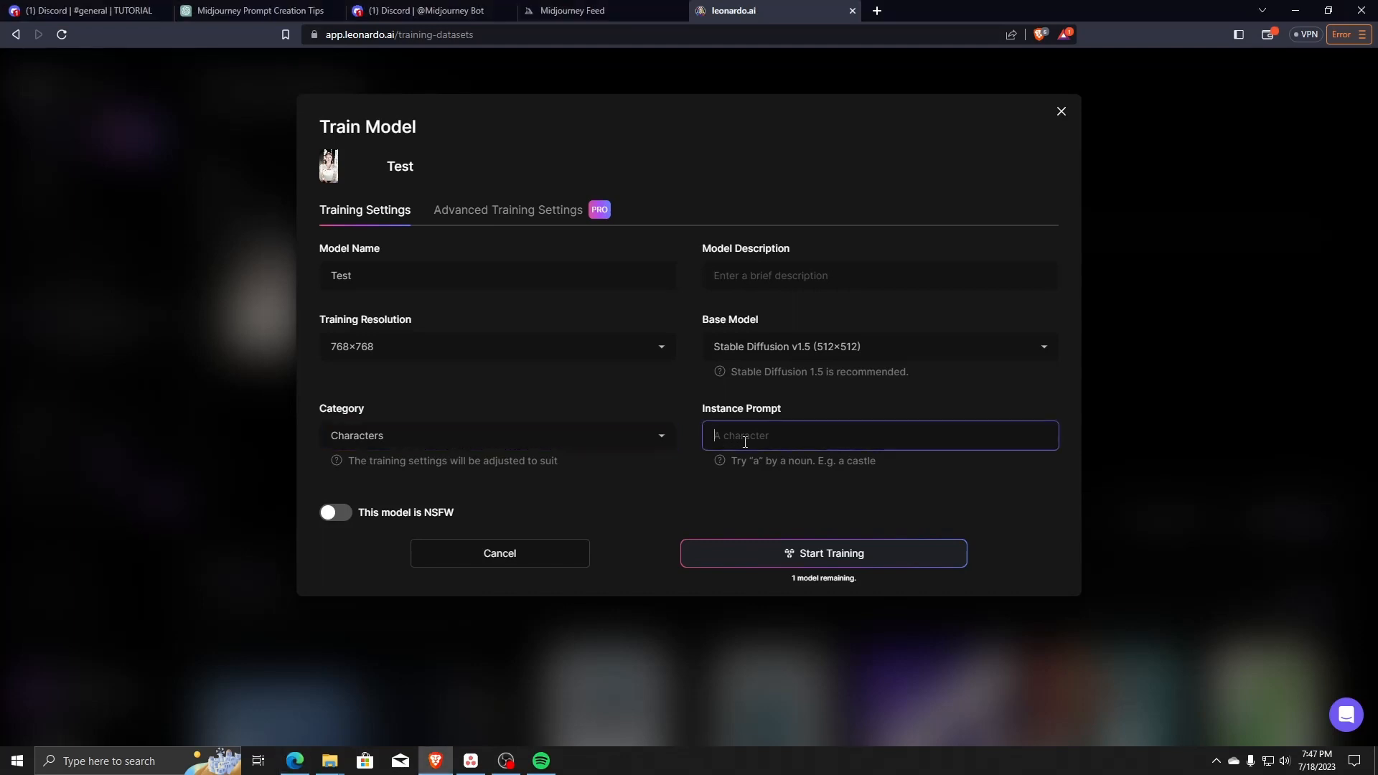
text(pixelgirl)
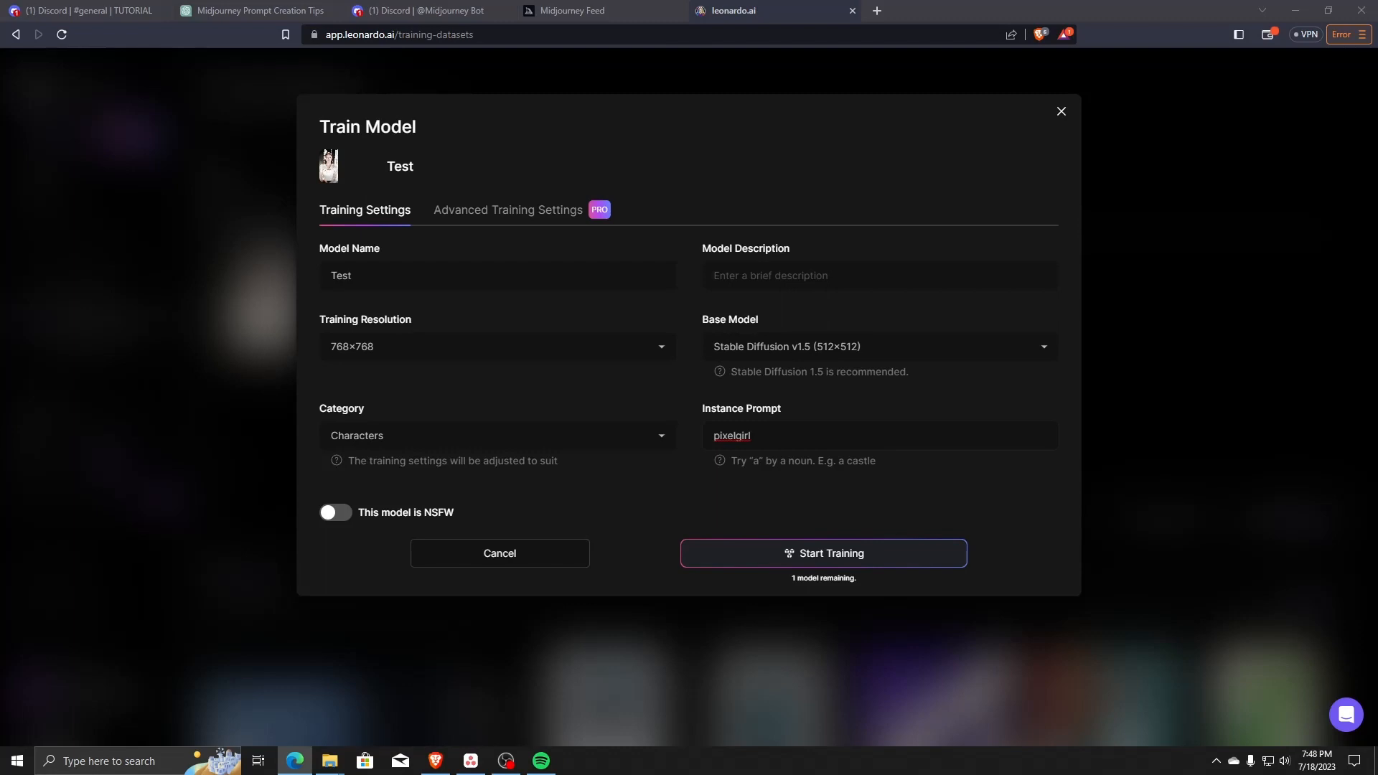
click(878, 435)
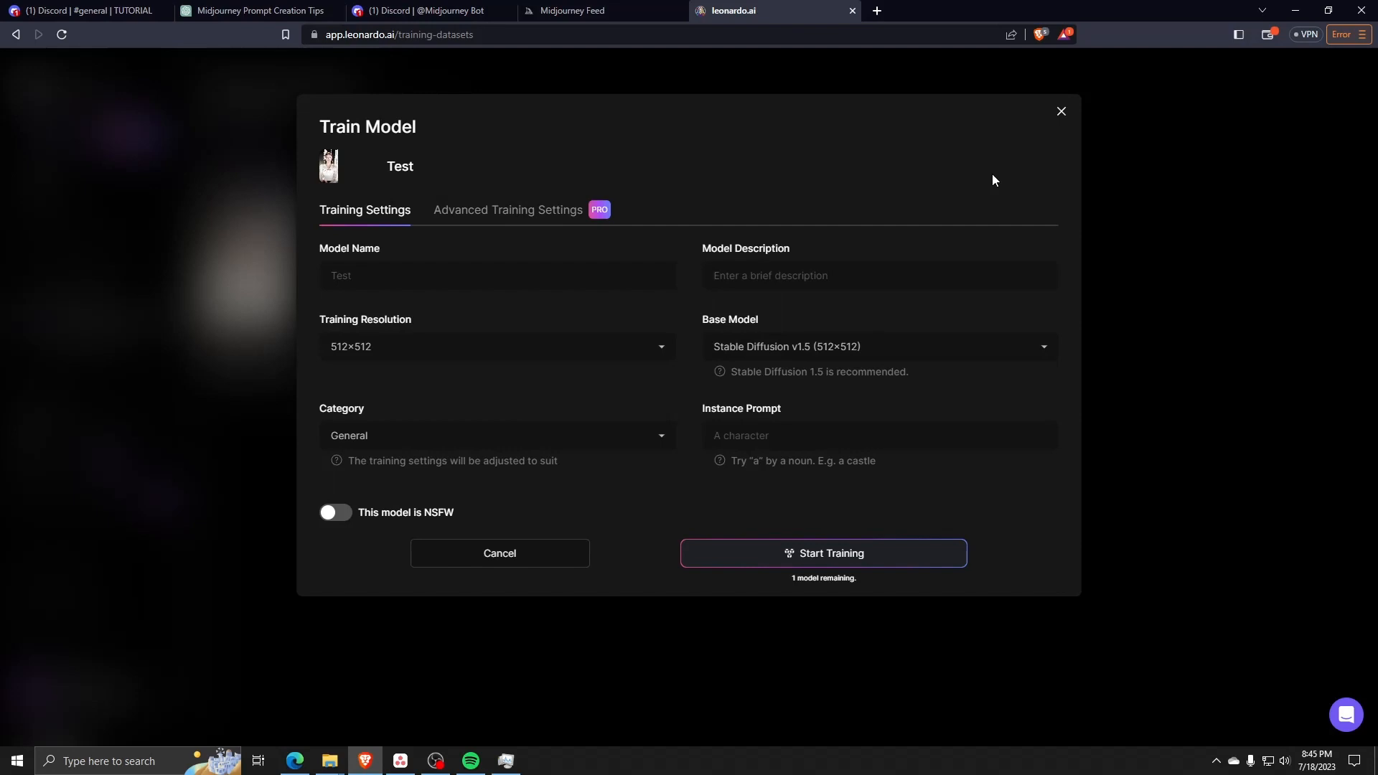
mouse_move(811, 243)
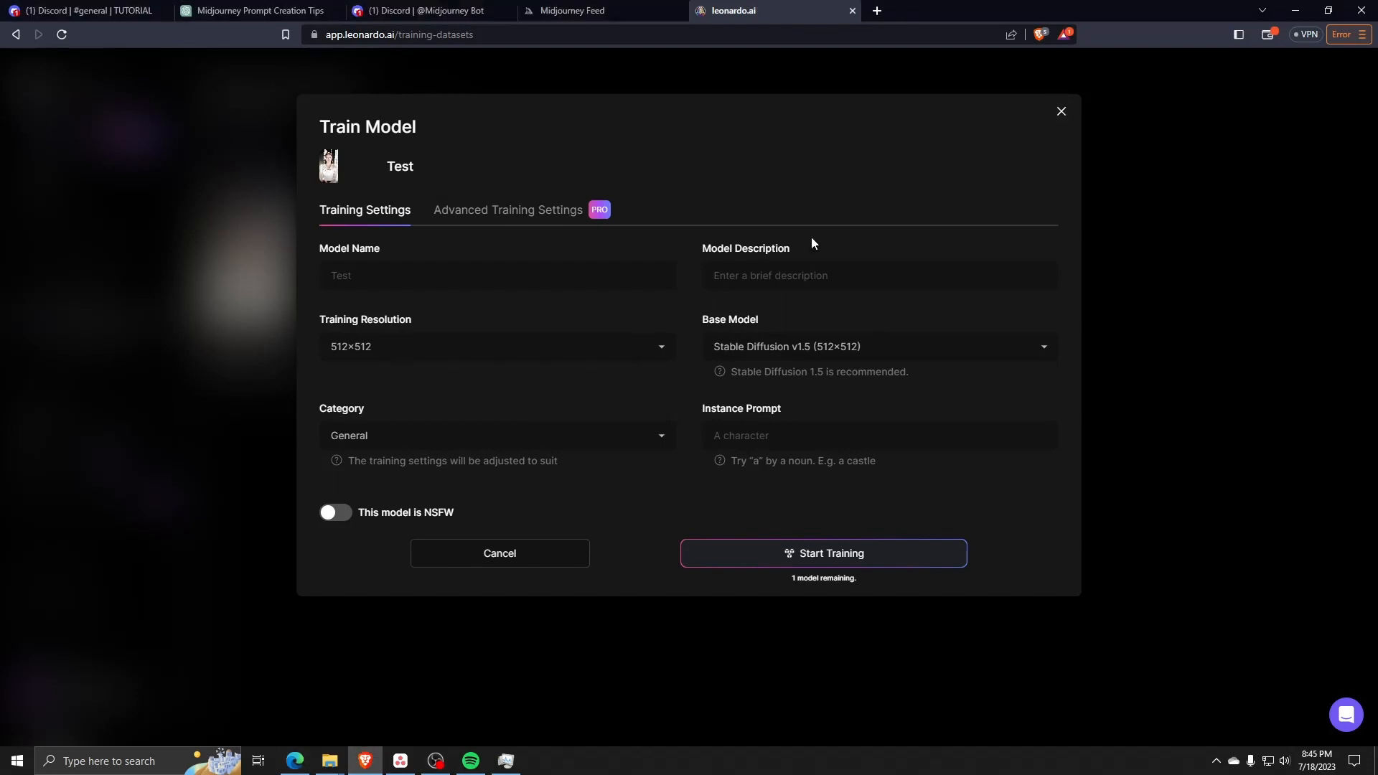
- Close Train Model, revisit the Test dataset, then go to AI Image Generation
click(1060, 112)
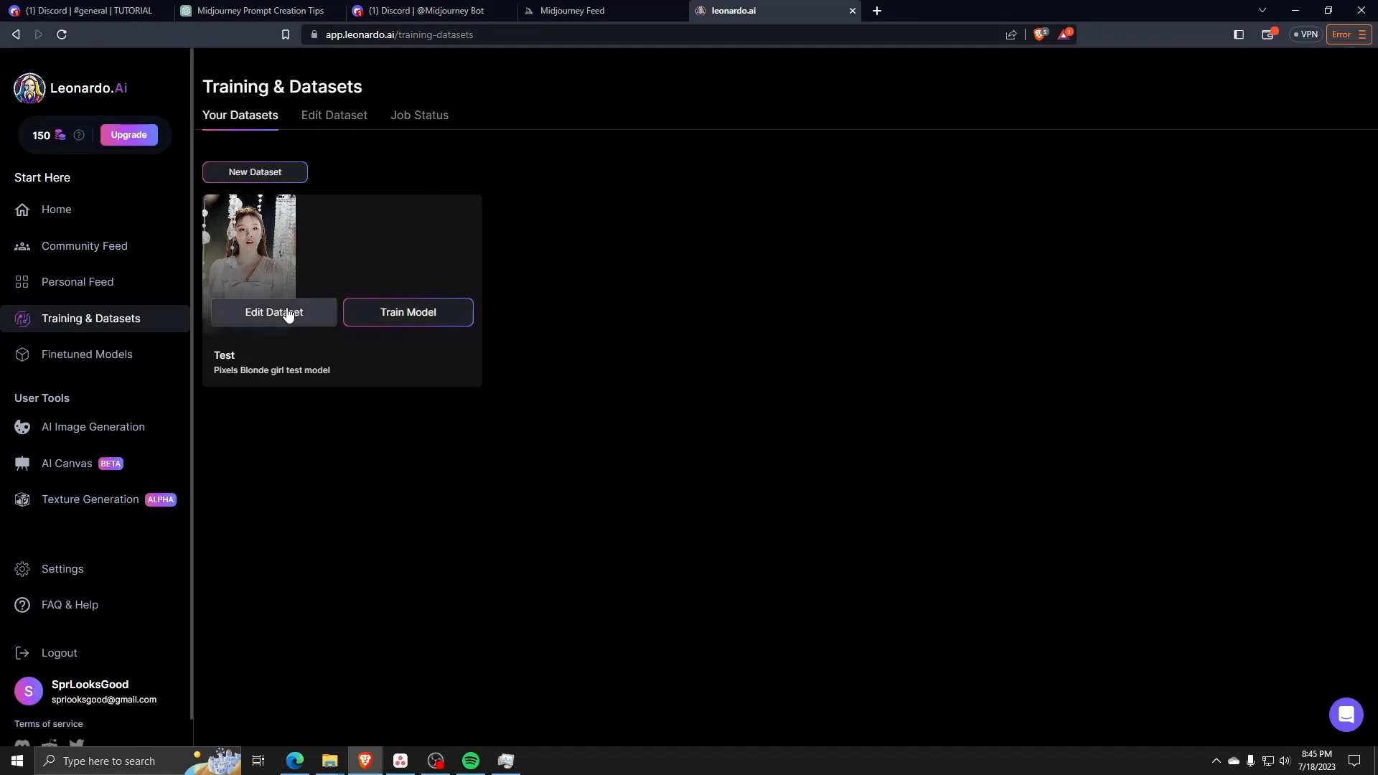
click(274, 312)
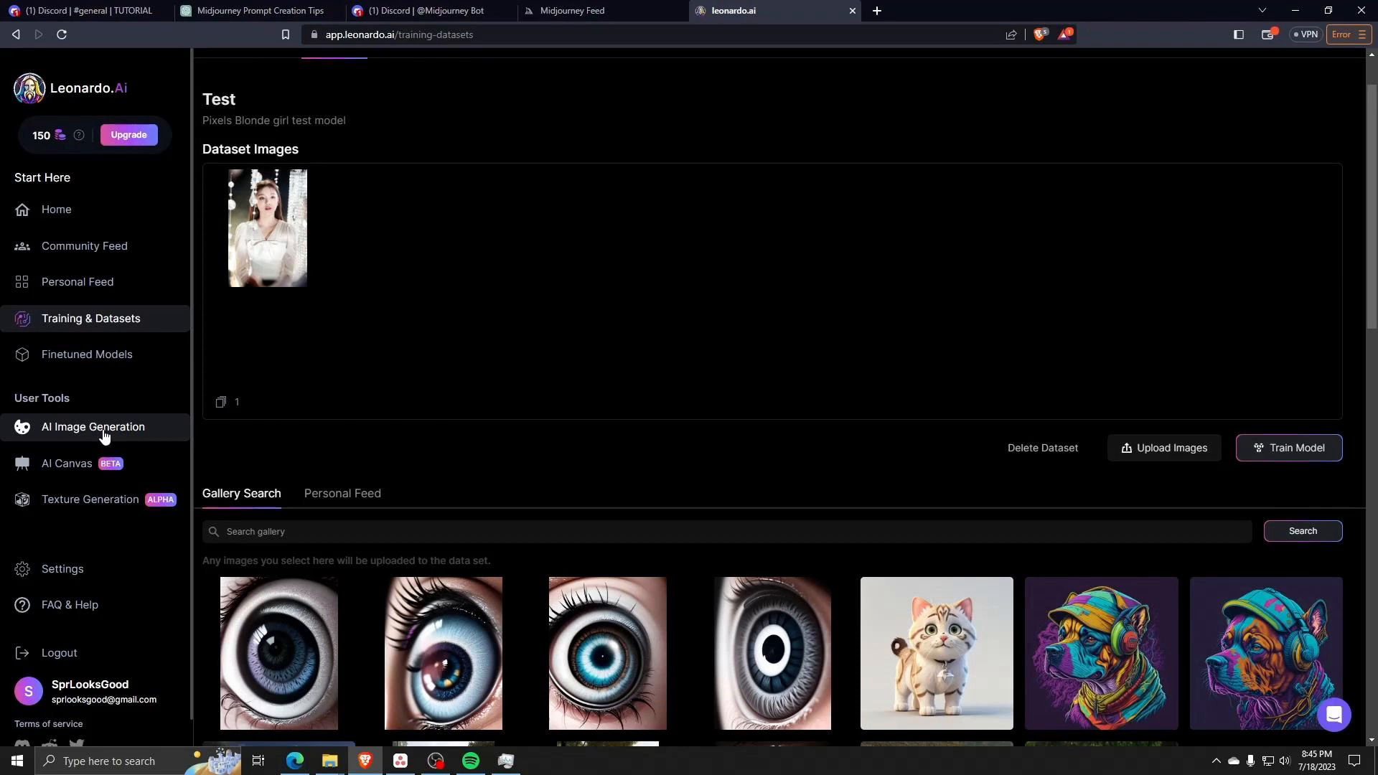
click(92, 427)
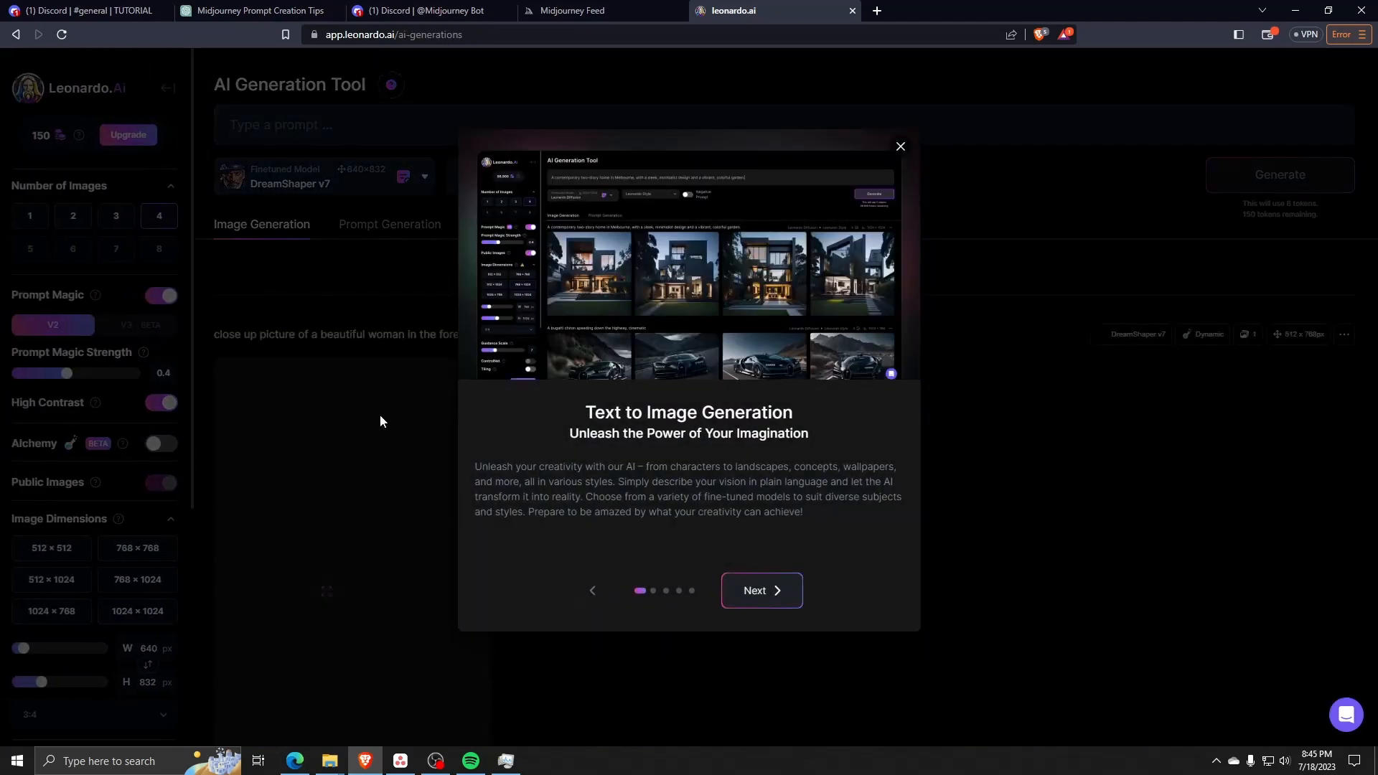
- Skip the introduction tour and enter the prompt 'pixel girl in white dress with white background'
click(760, 590)
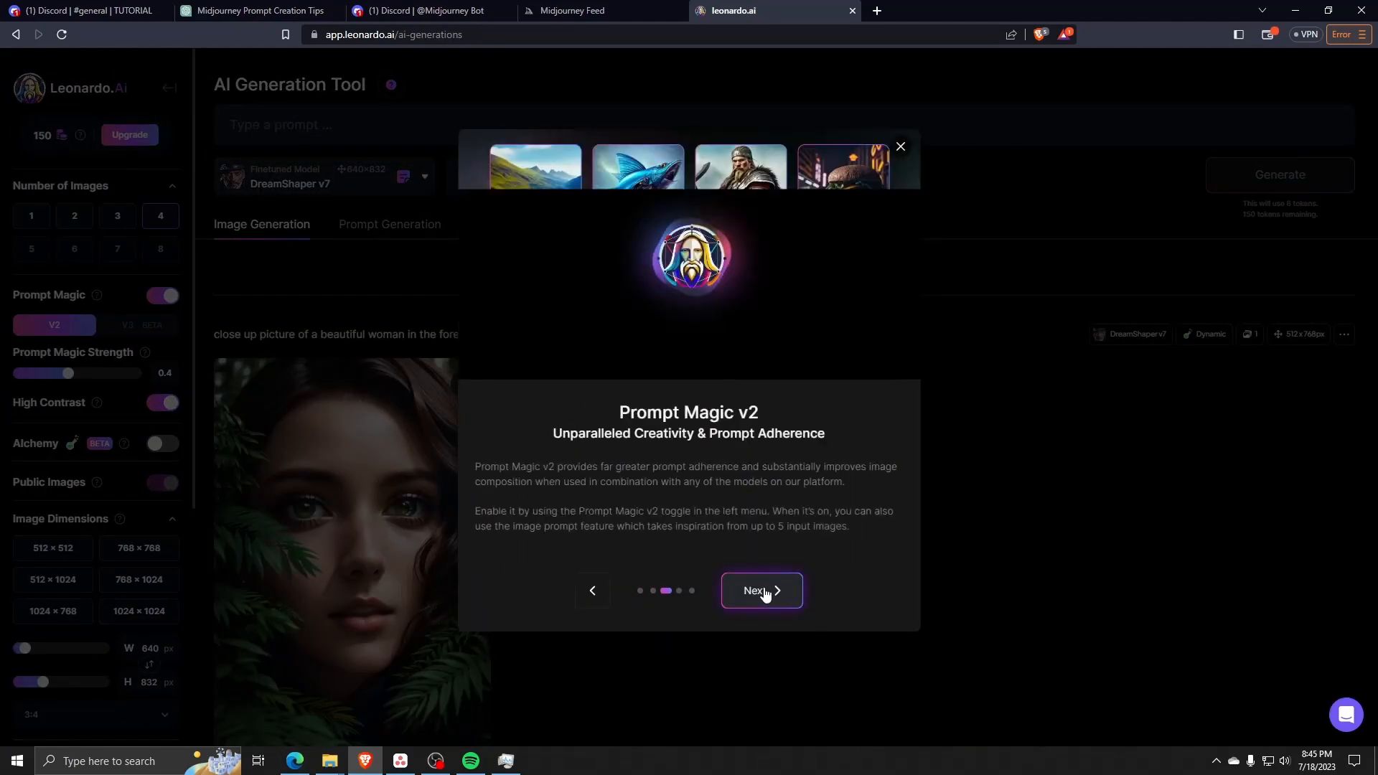
click(759, 590)
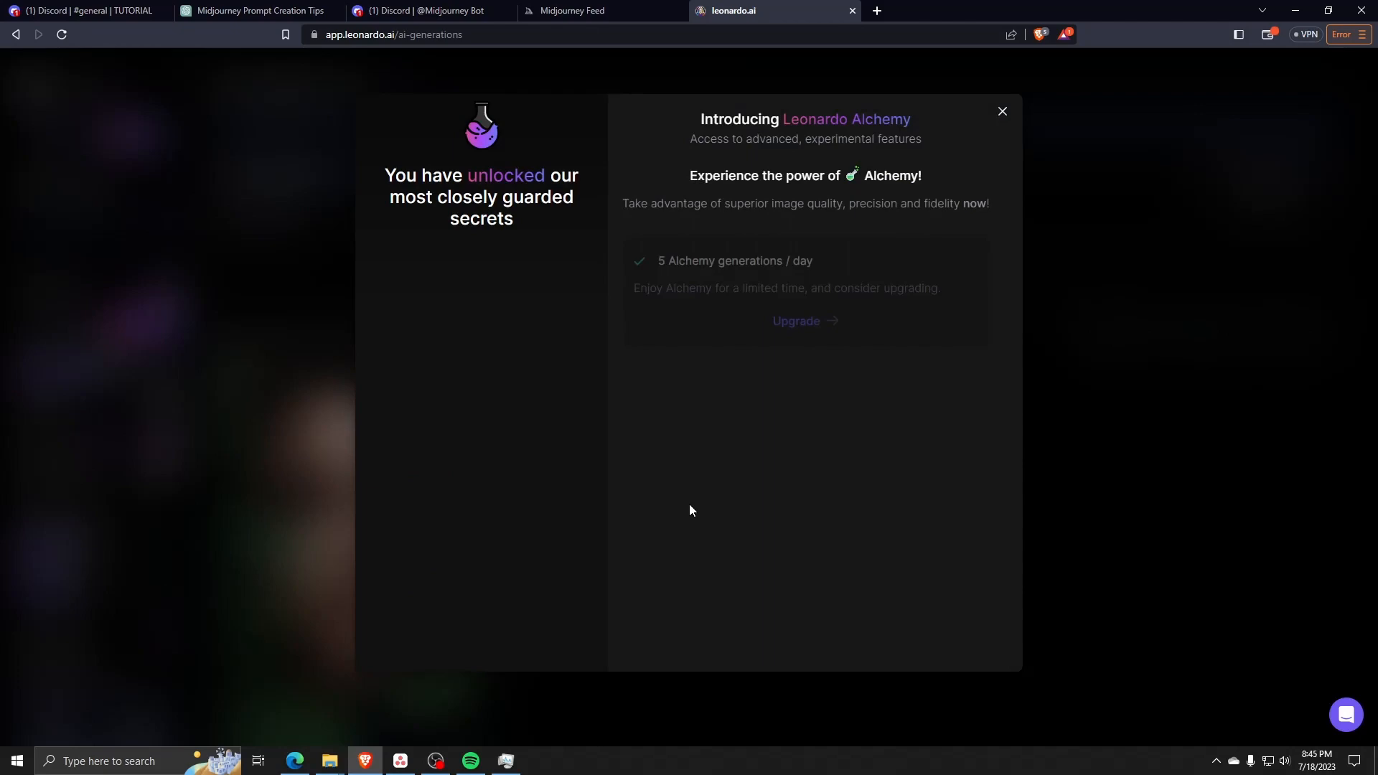
click(1001, 112)
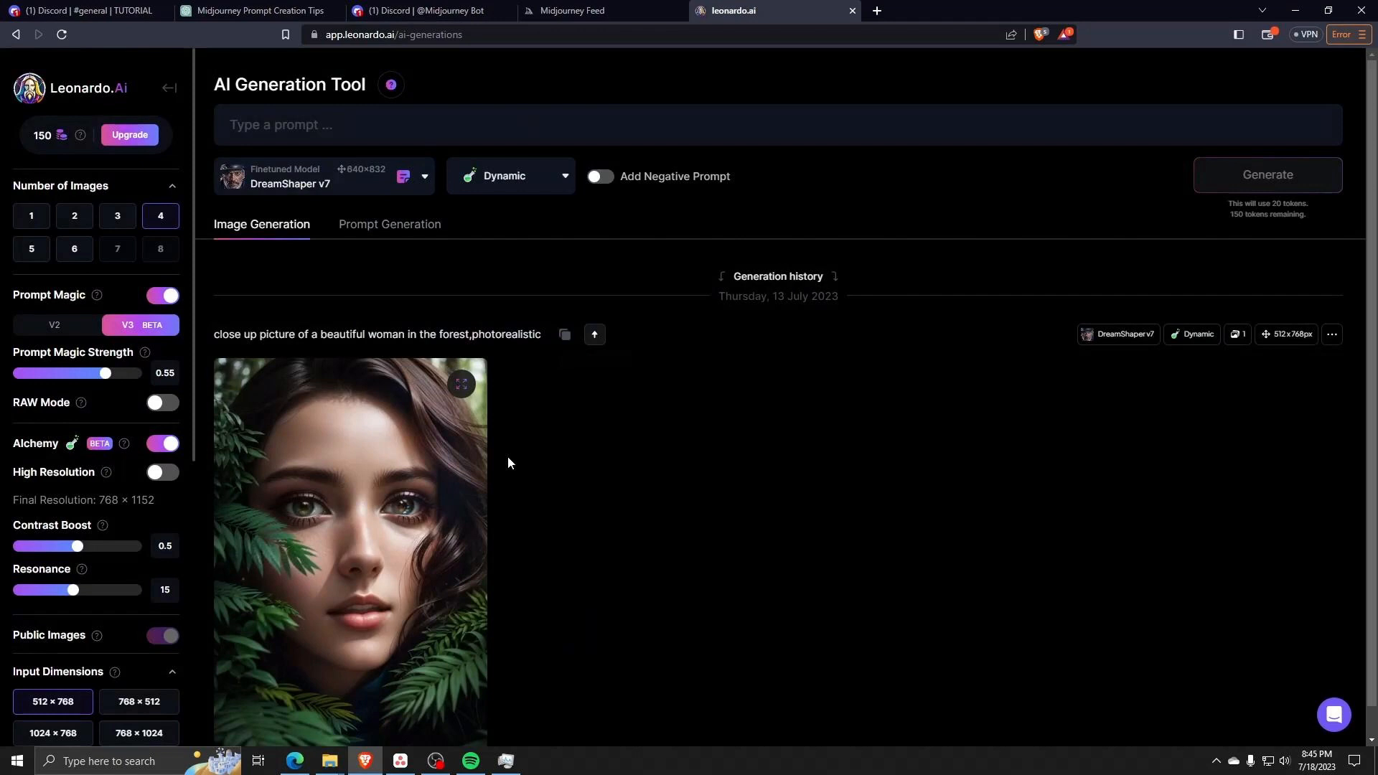
text(pixel girl in white dress with white background)
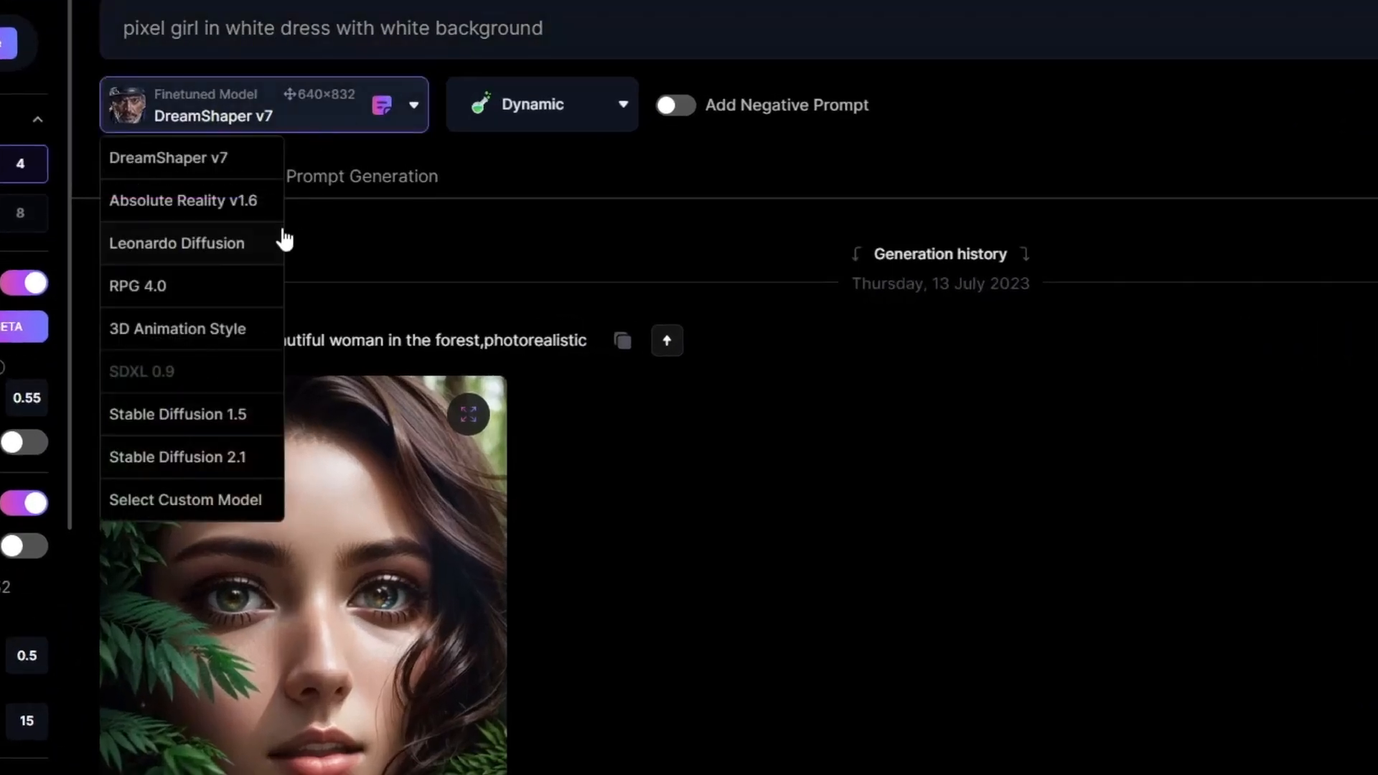
- Pick SDXL 0.9 from Platform Models and generate four pixel girl images
click(185, 499)
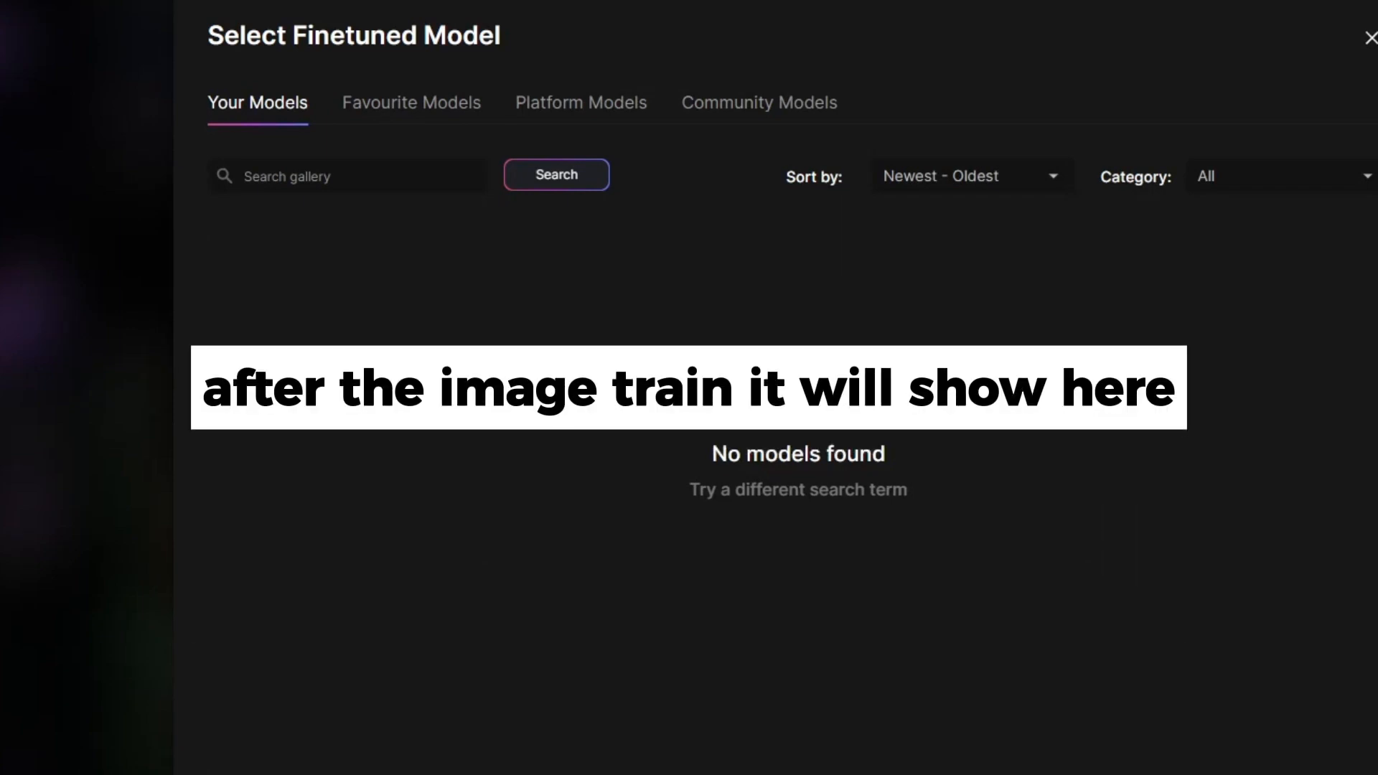
click(580, 102)
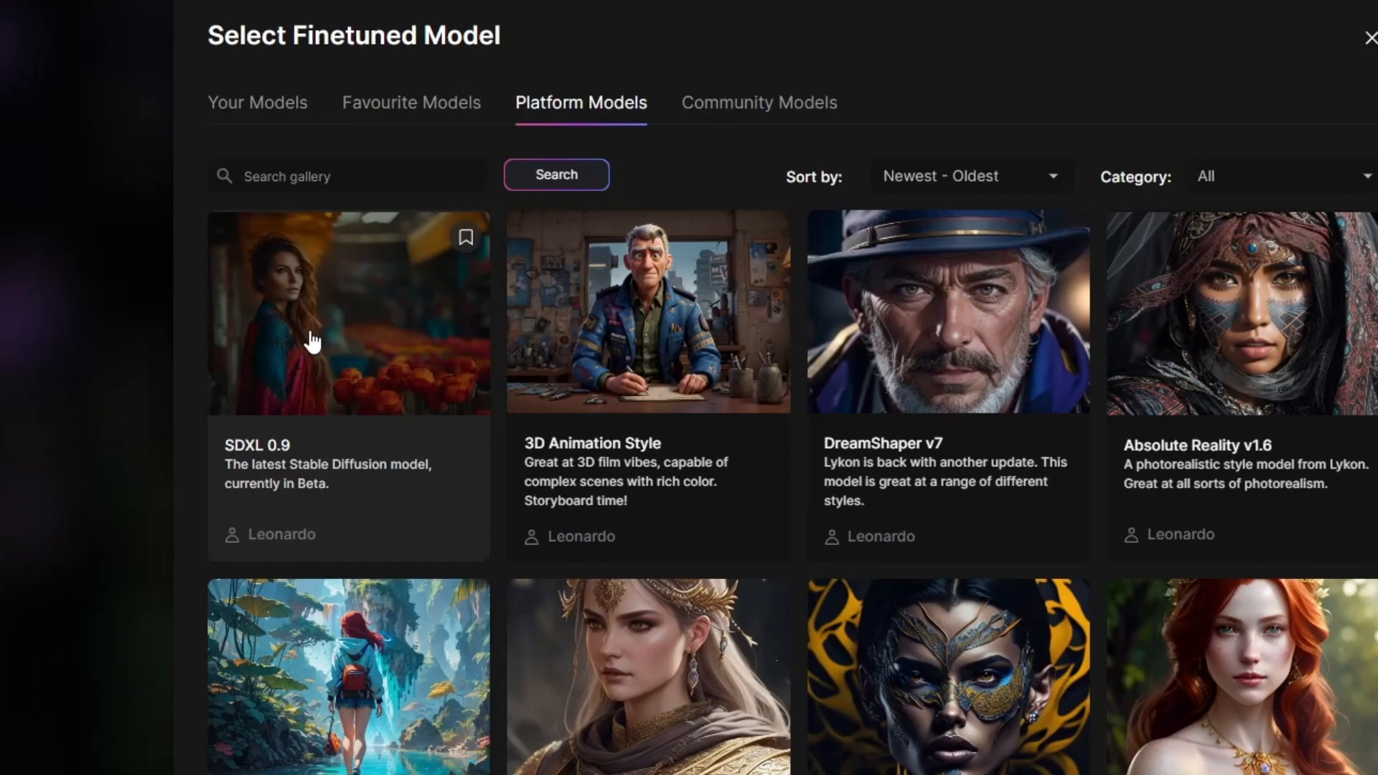
click(348, 312)
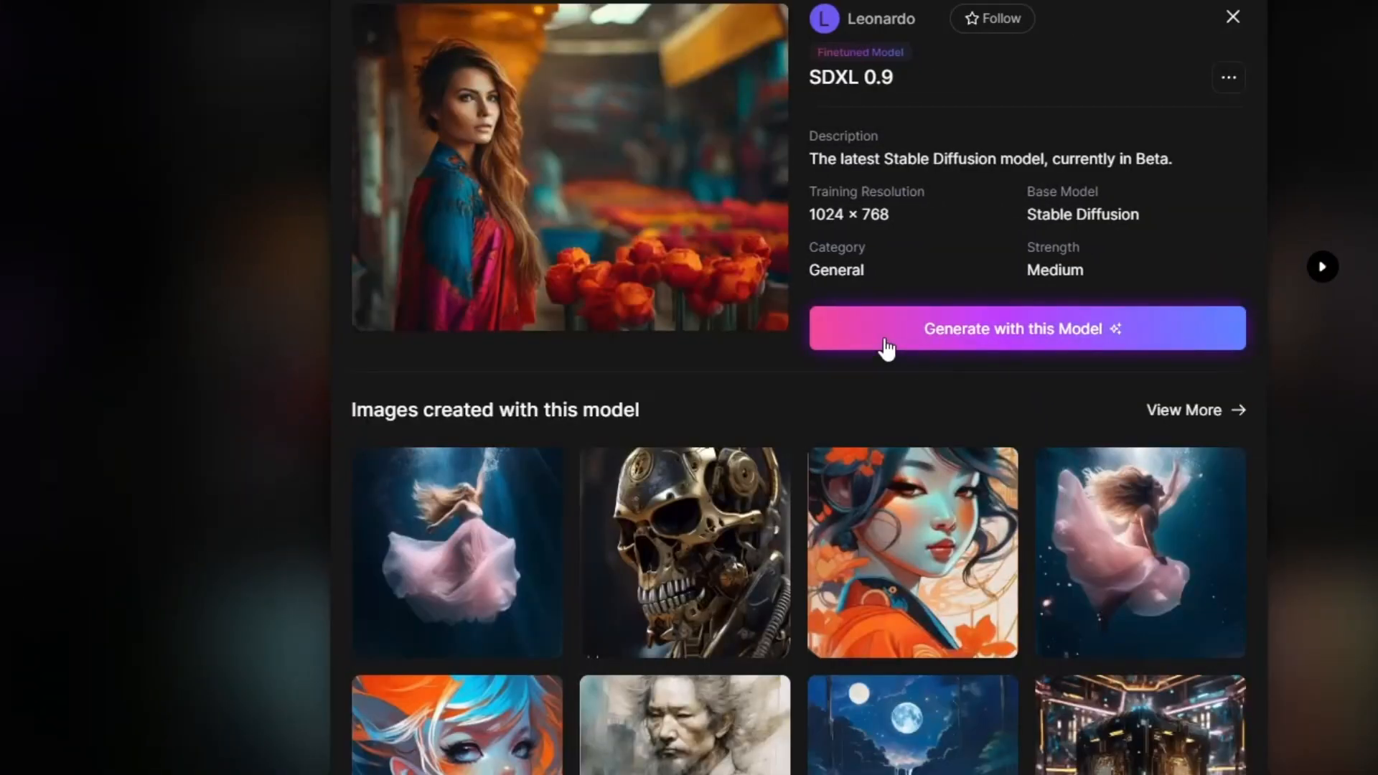
click(1025, 328)
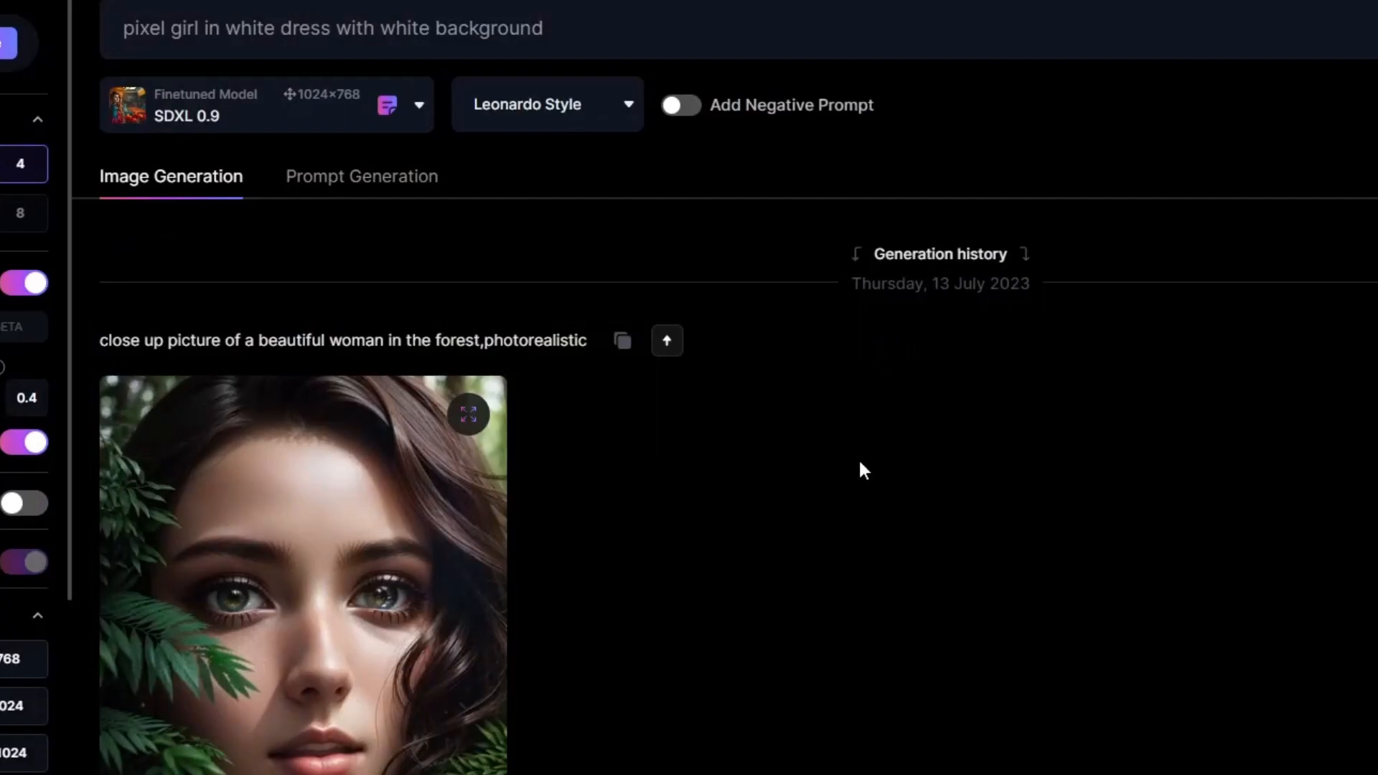
click(1266, 174)
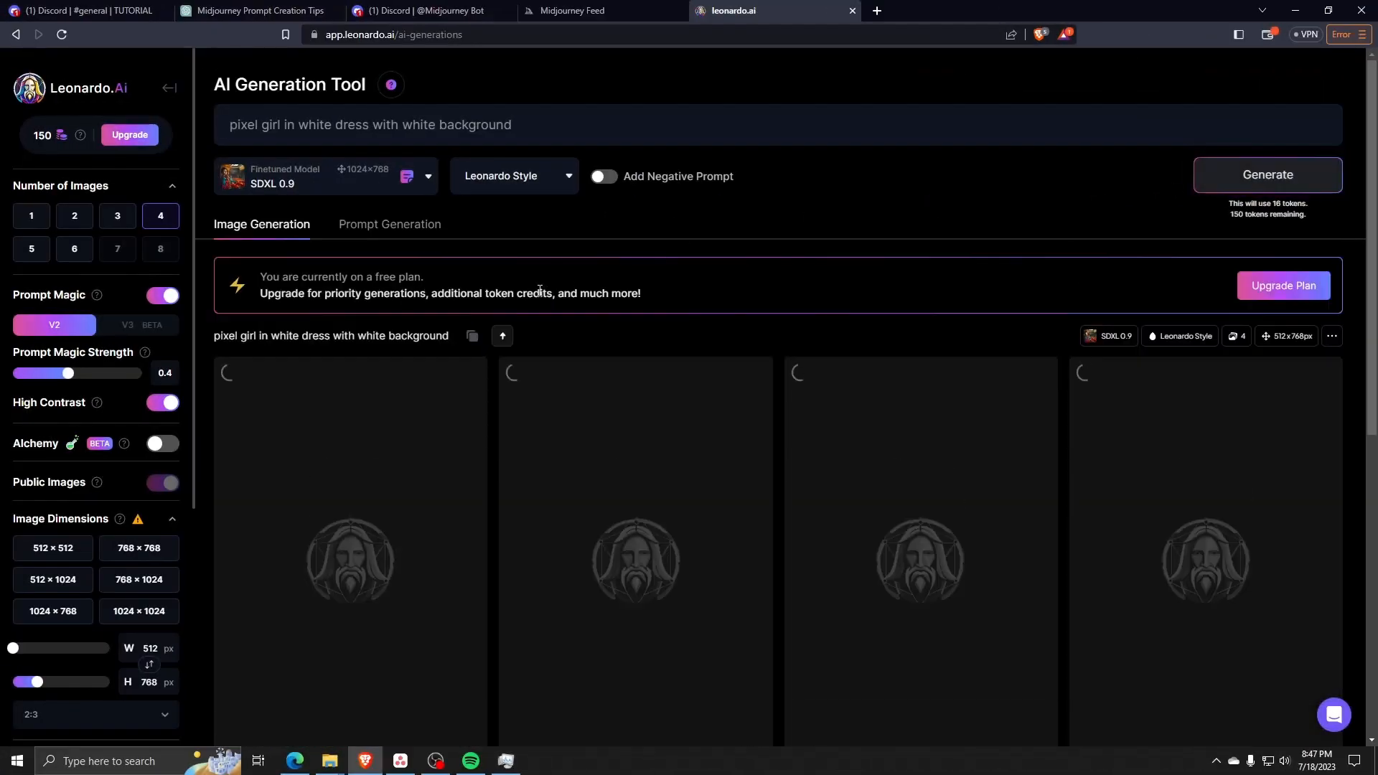
- Enlarge the first generated pixel girl, close the preview, and switch to Canva
click(1266, 174)
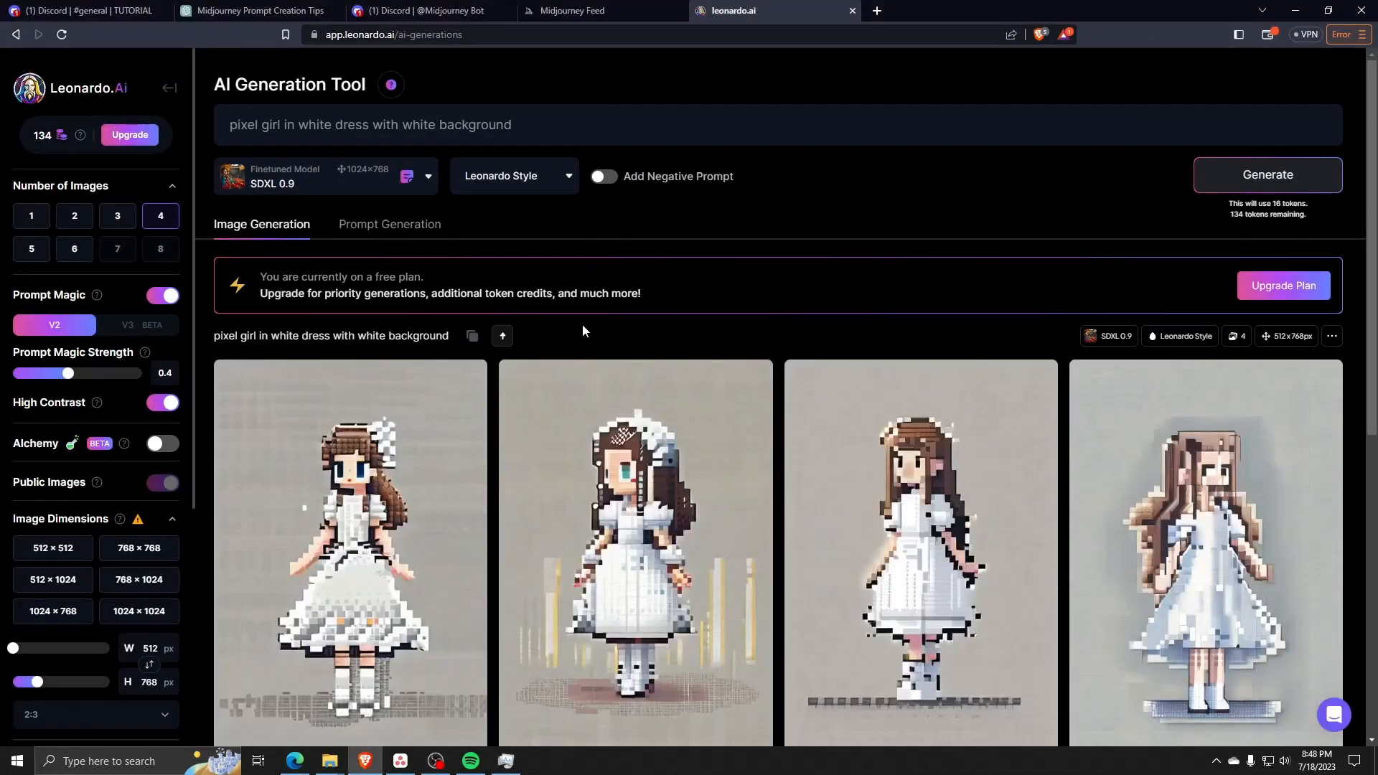
scroll(down, 3)
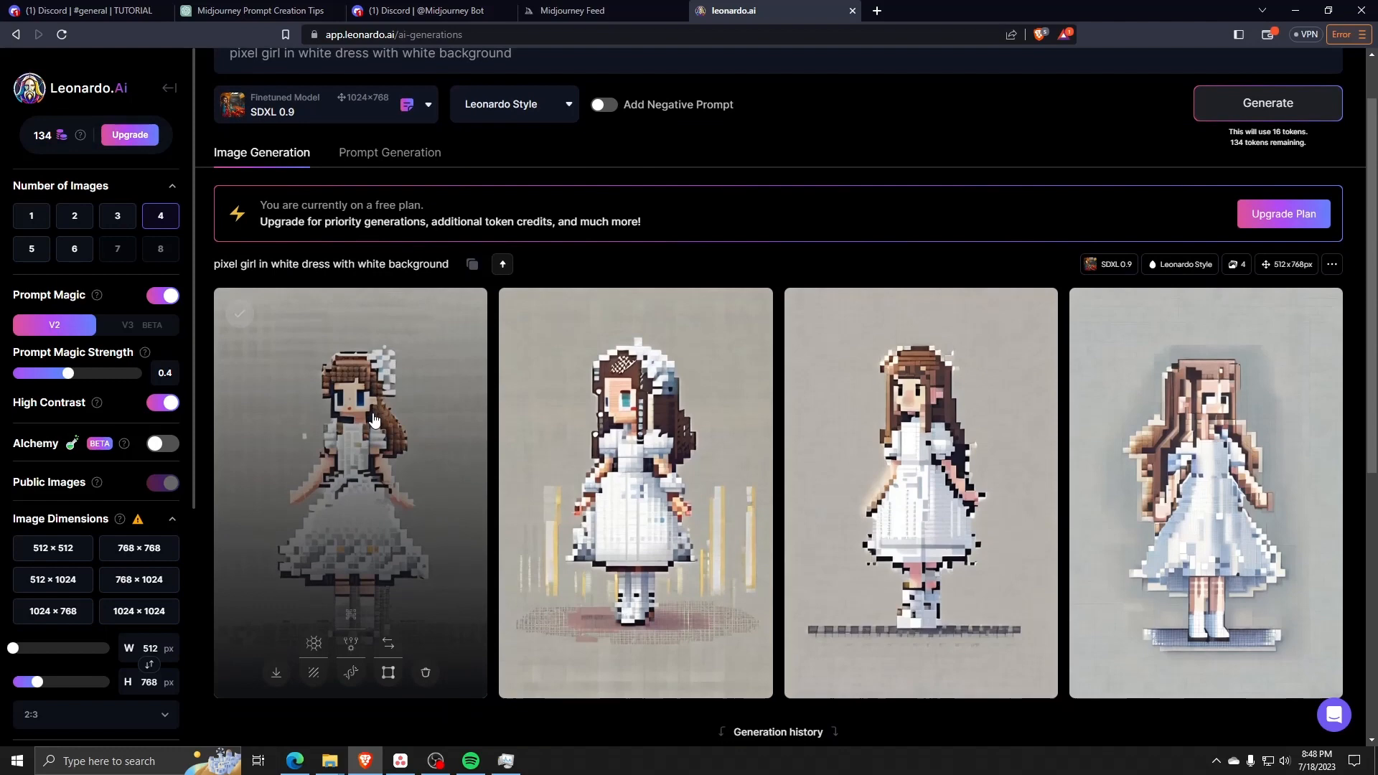
click(350, 493)
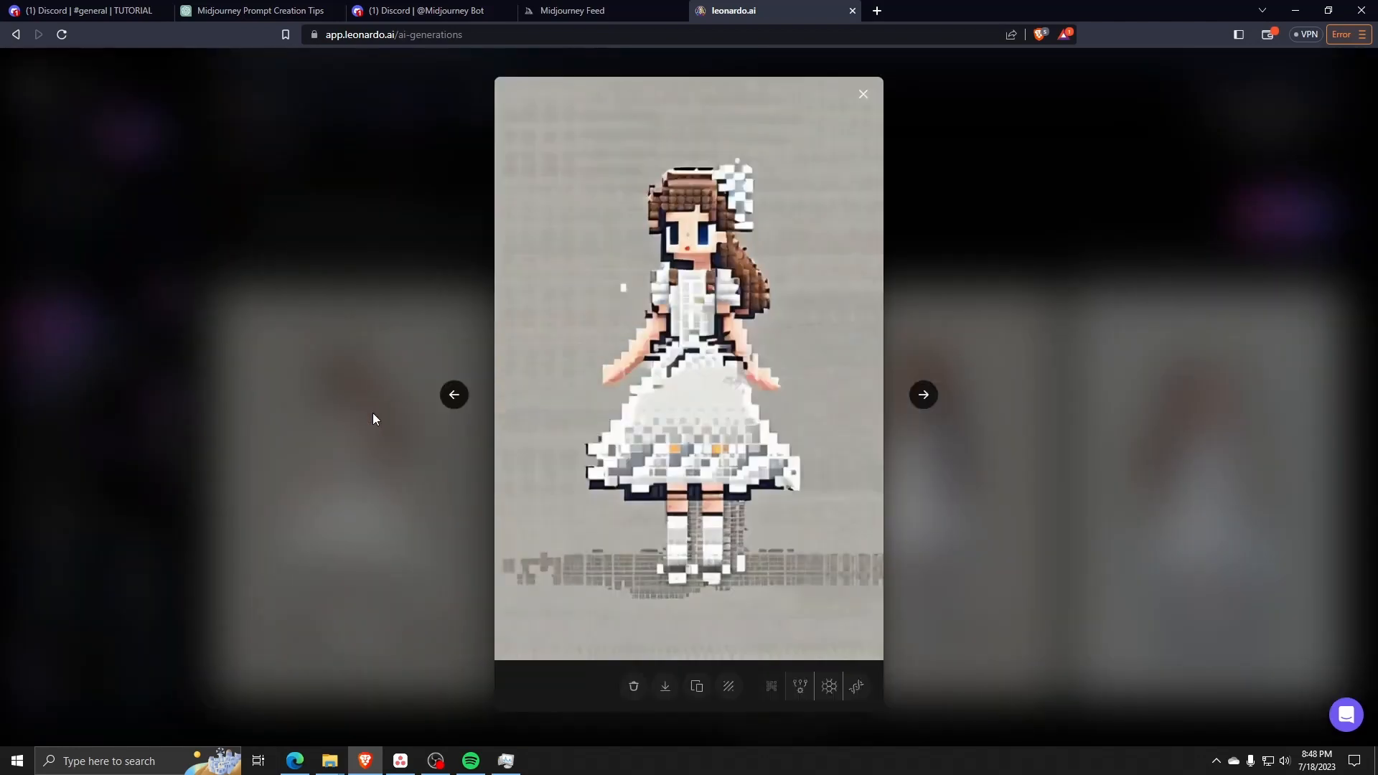
click(861, 94)
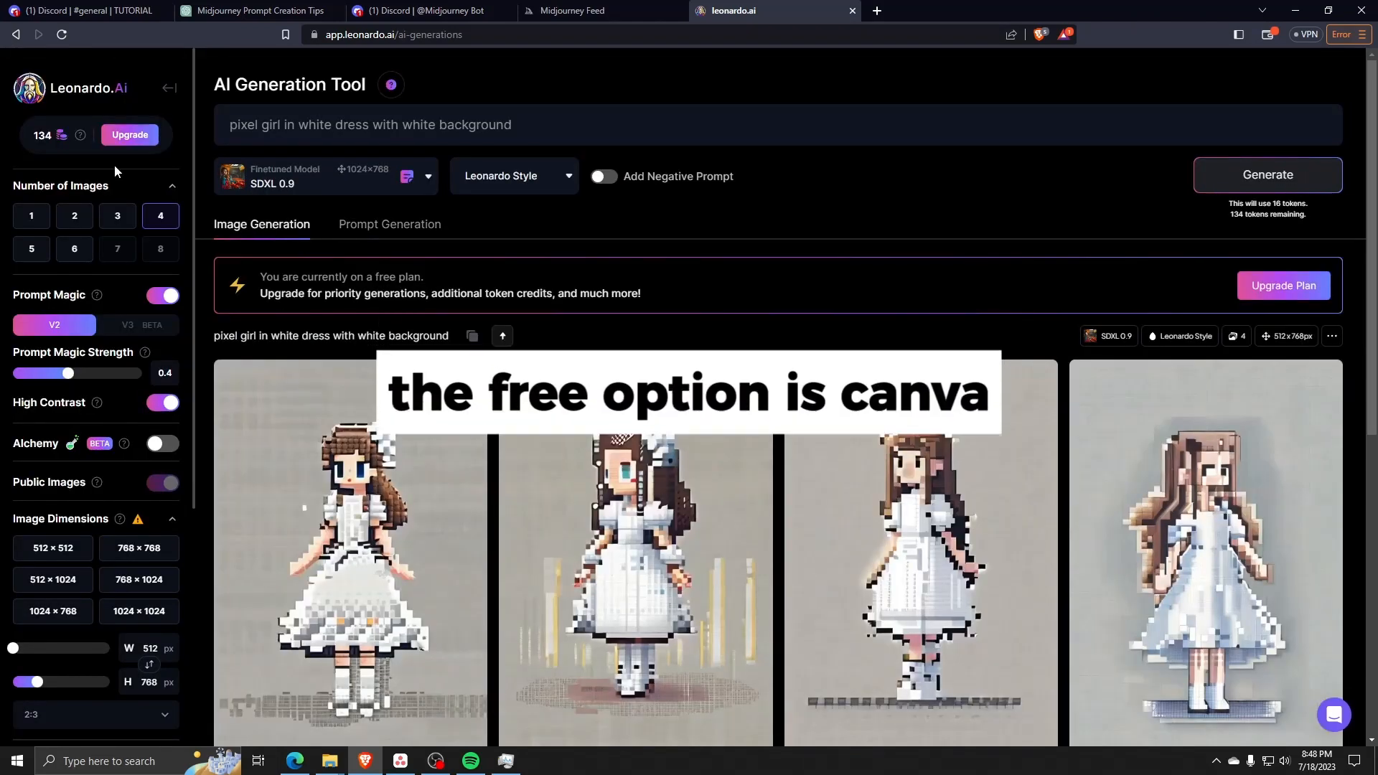
click(914, 10)
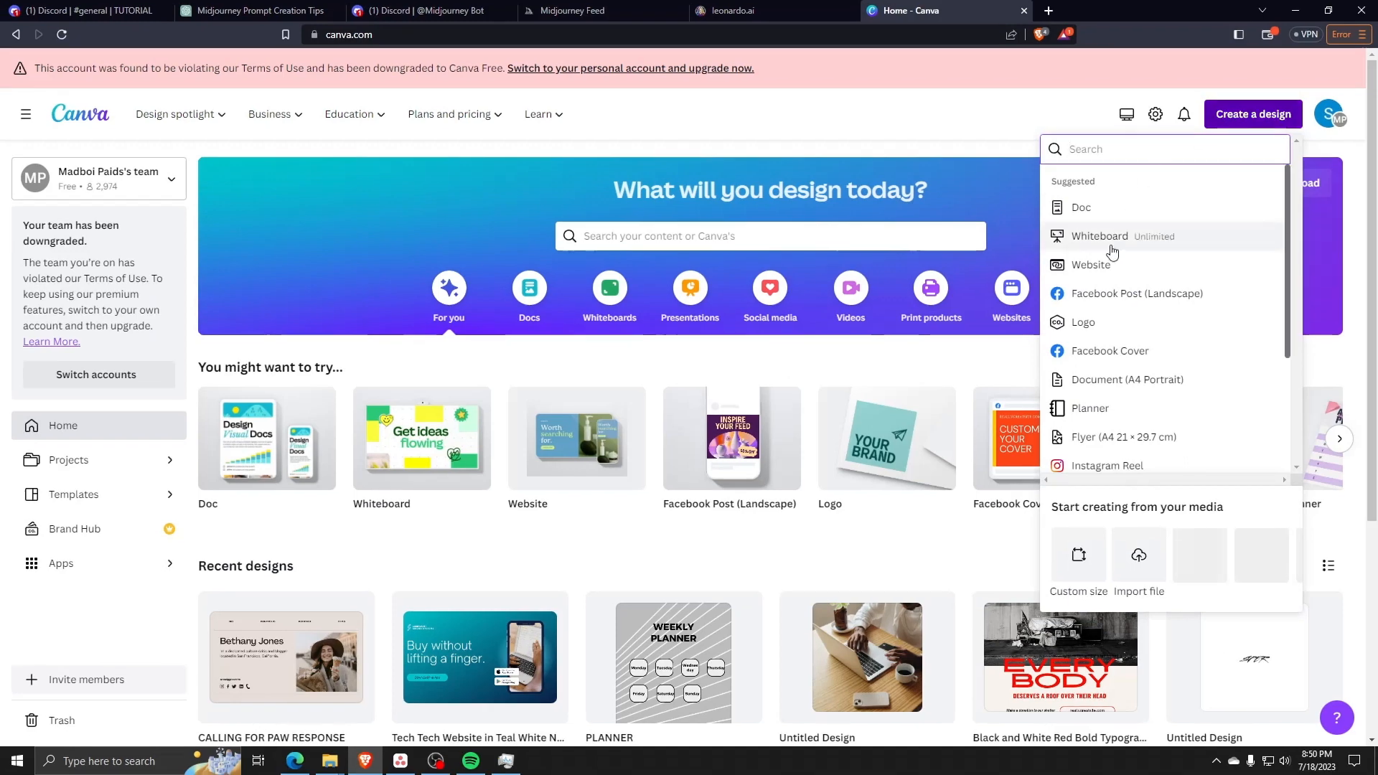
- Create a custom 512×512 px Canva design and download it as a JPG
click(1077, 562)
text(512)
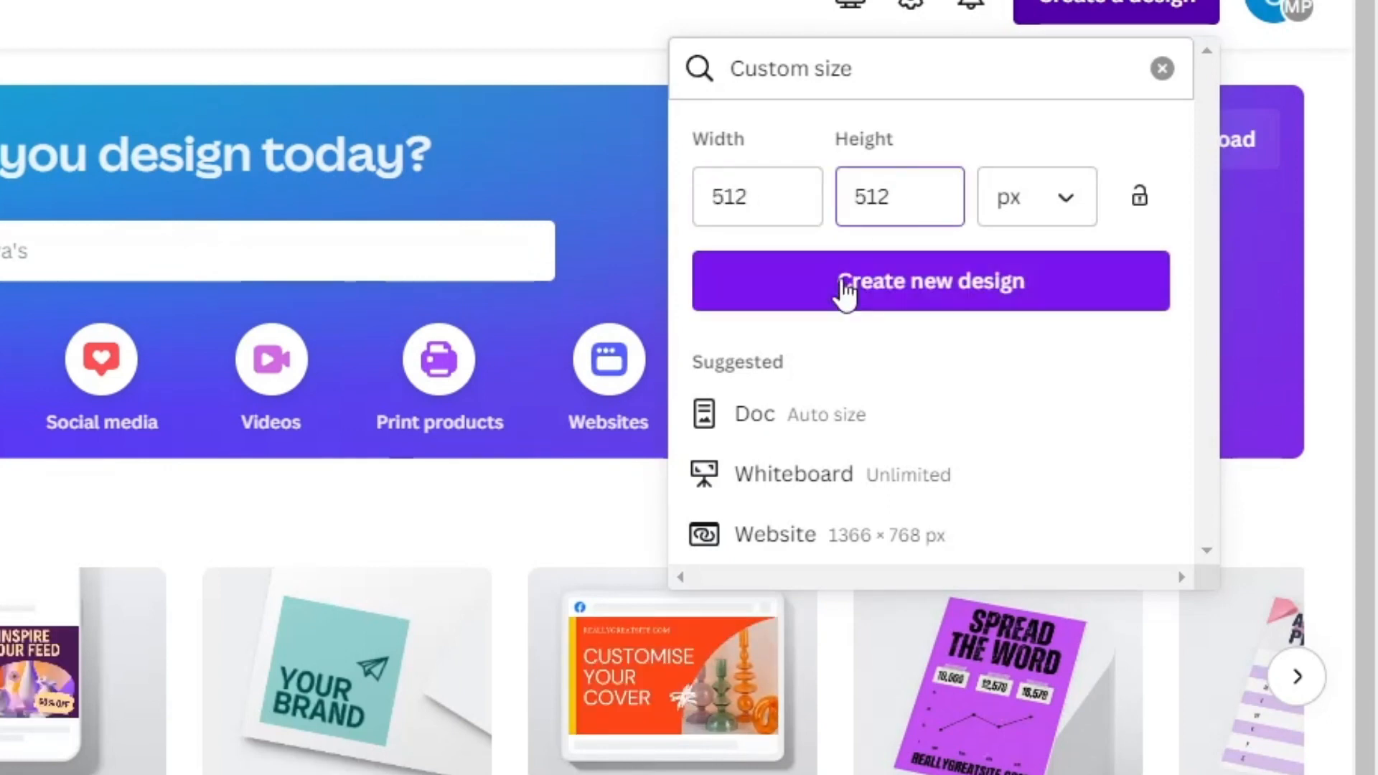
click(930, 281)
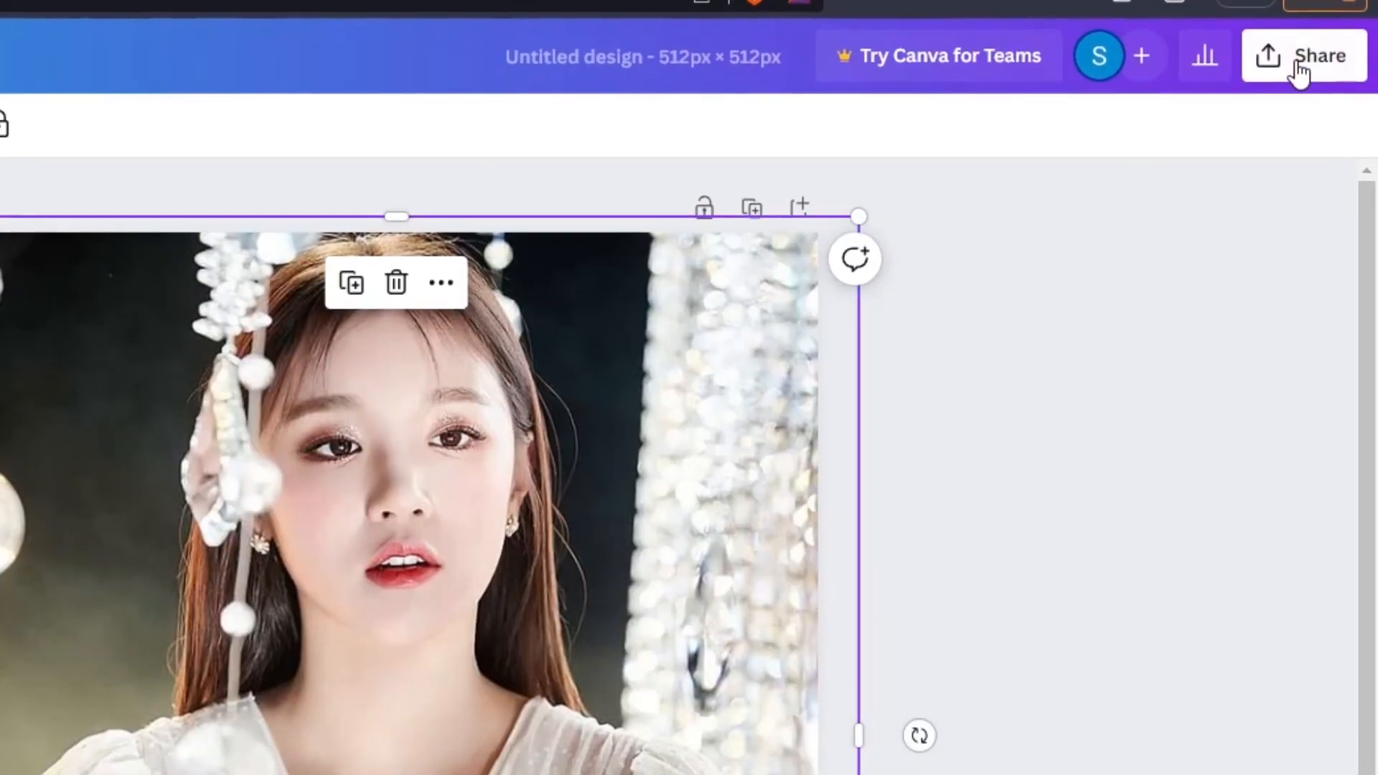
click(1304, 56)
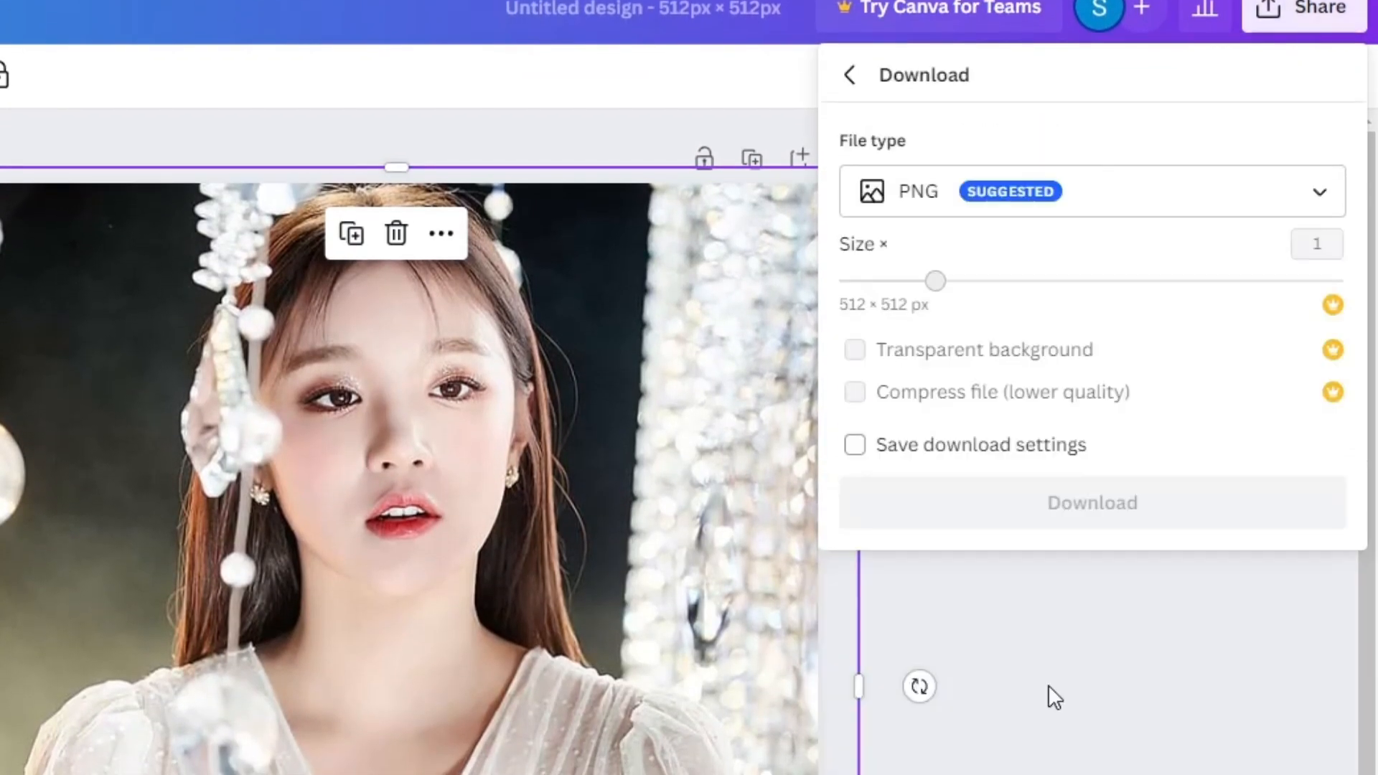
click(1089, 191)
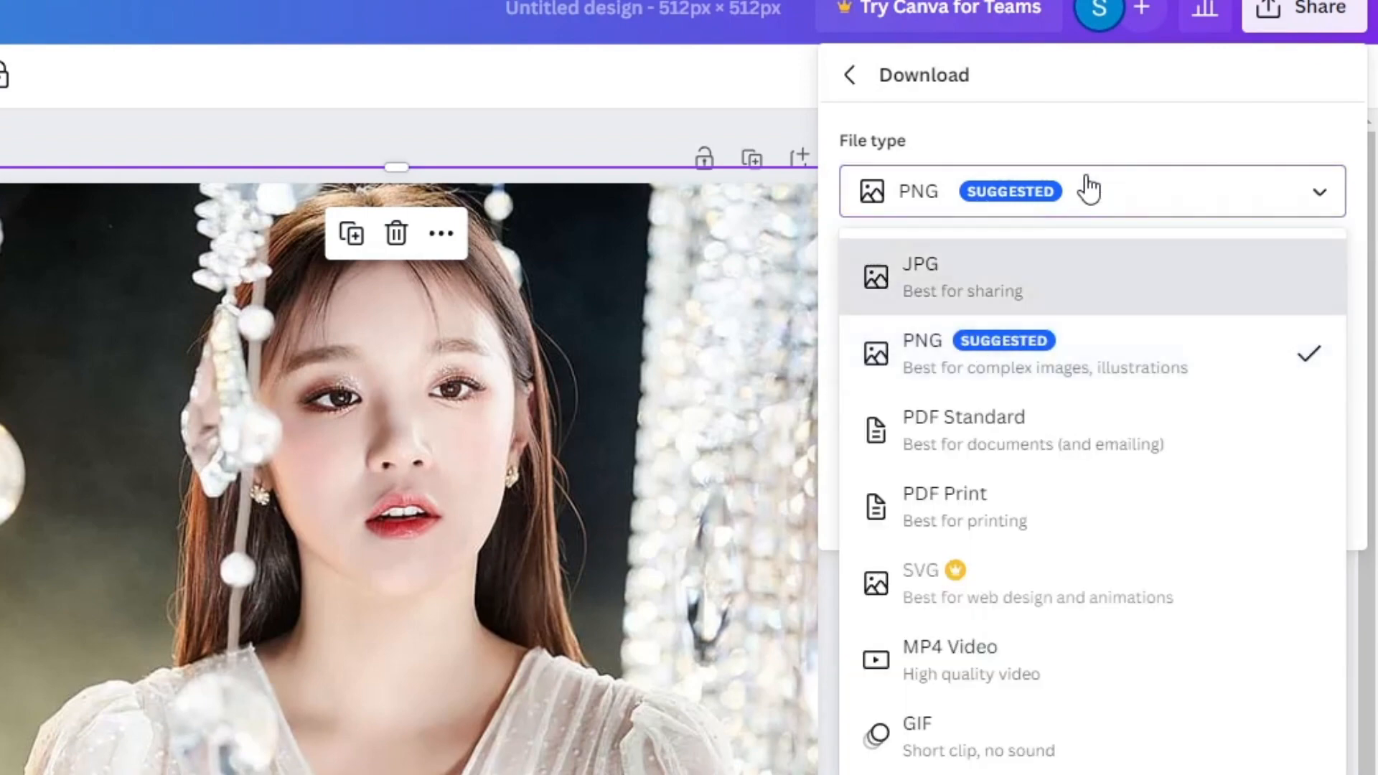
click(919, 274)
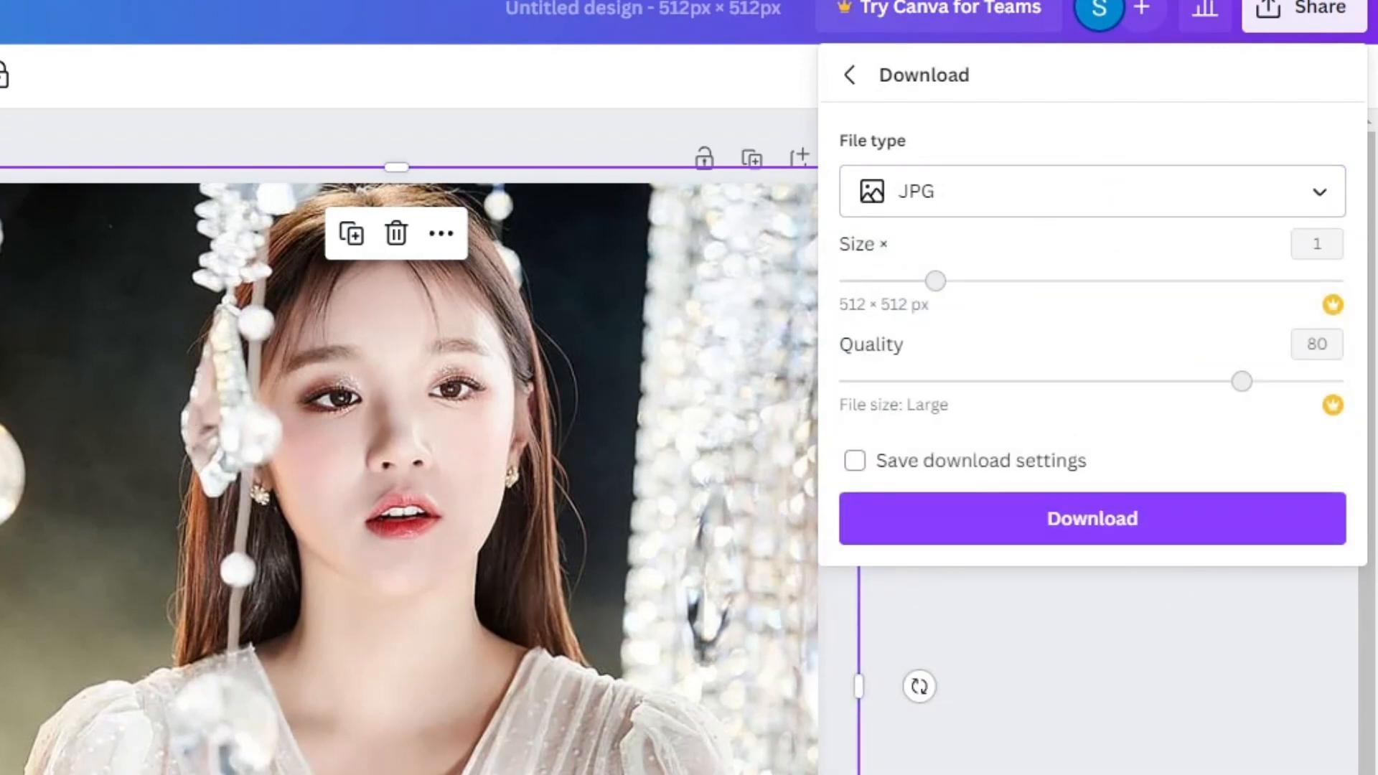
click(721, 11)
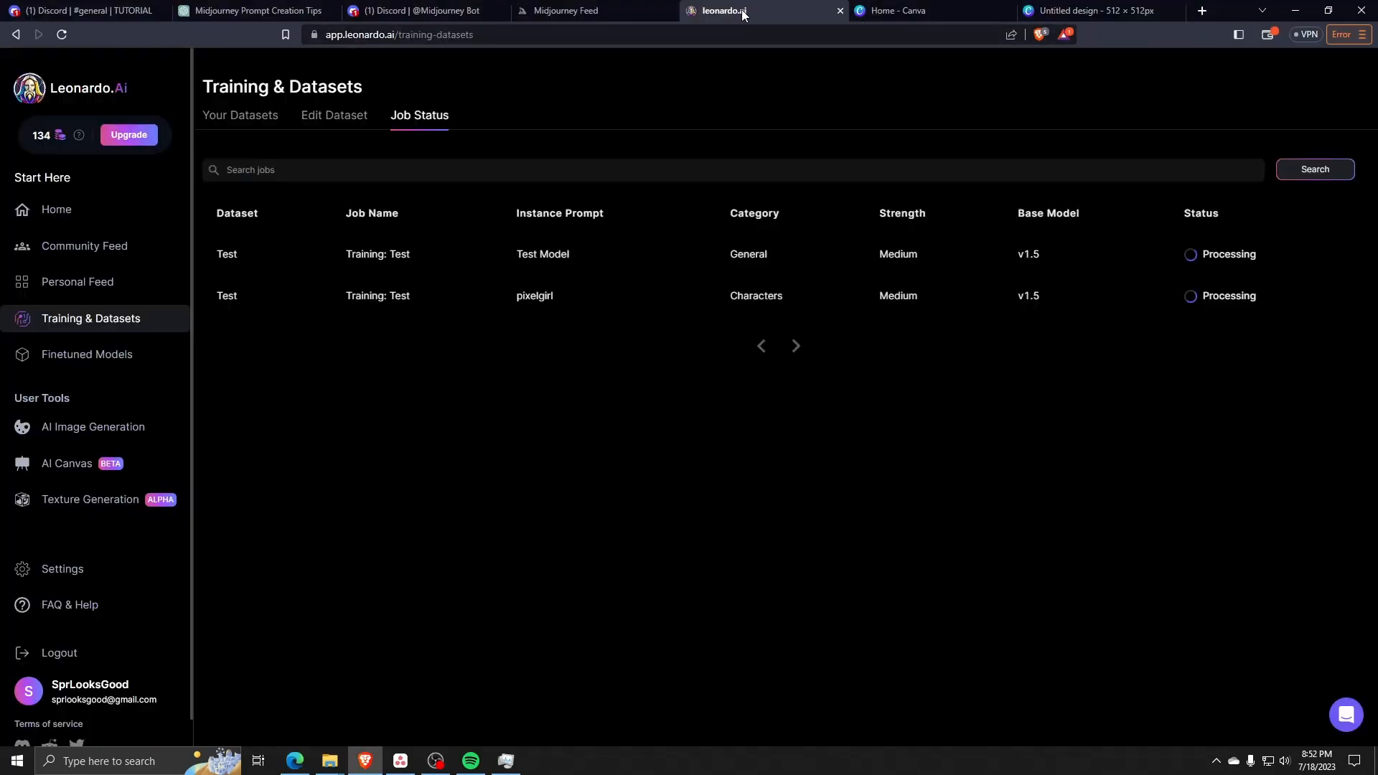
mouse_move(95, 220)
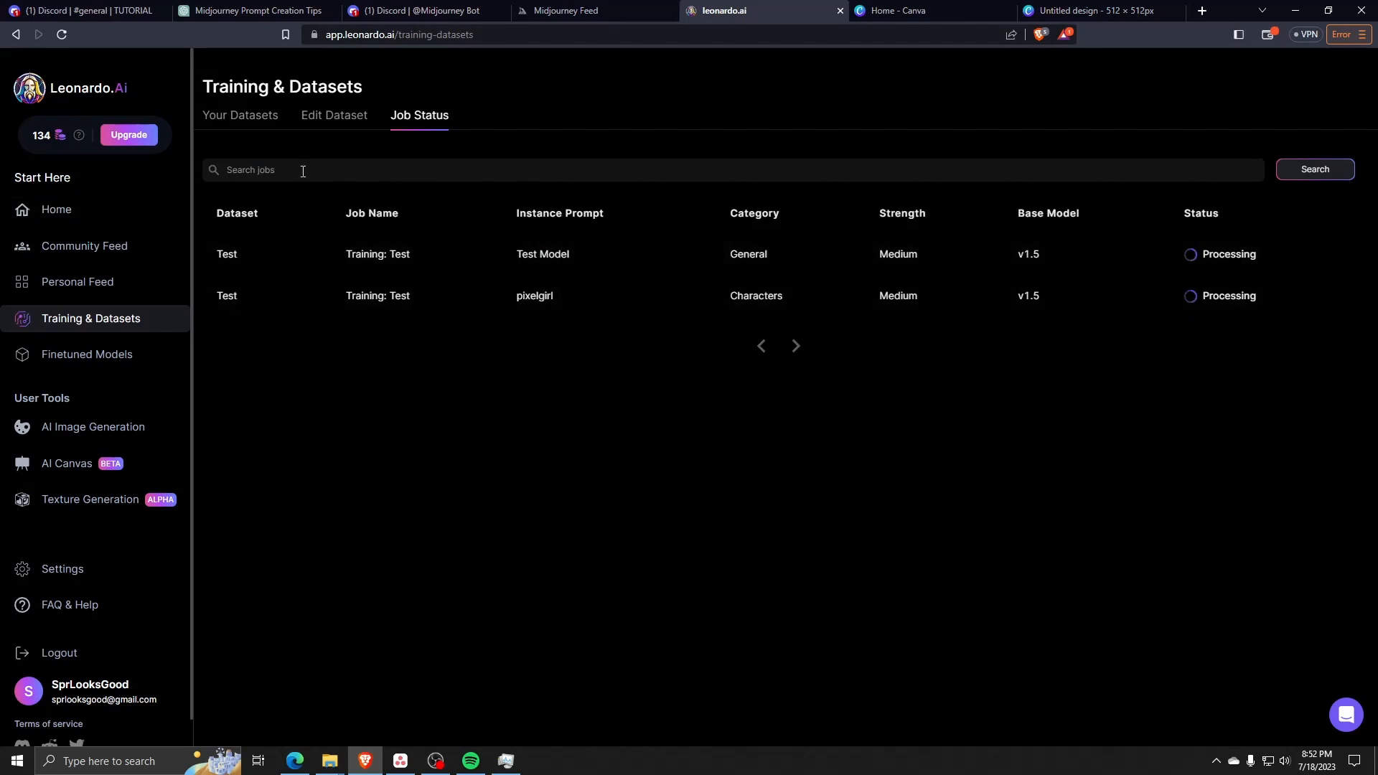
mouse_move(334, 115)
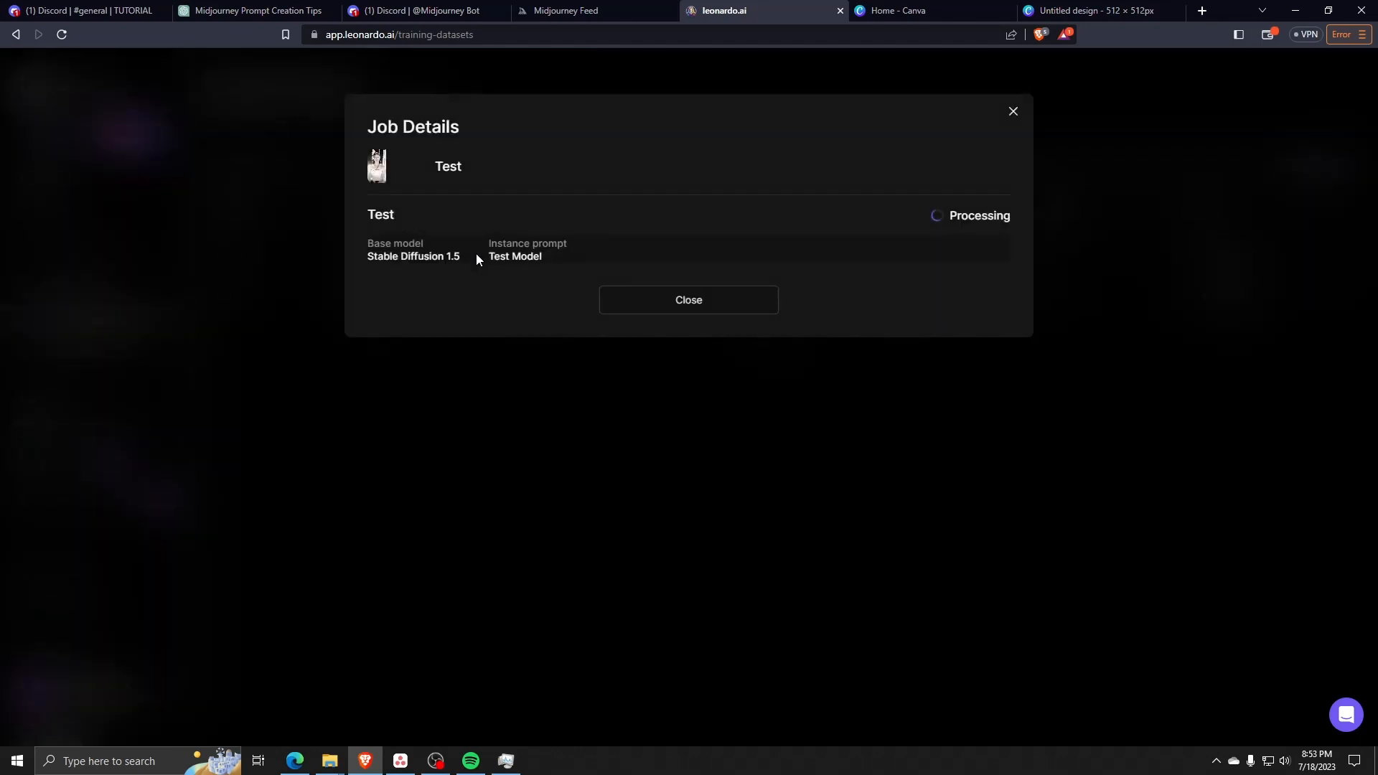
mouse_move(689, 300)
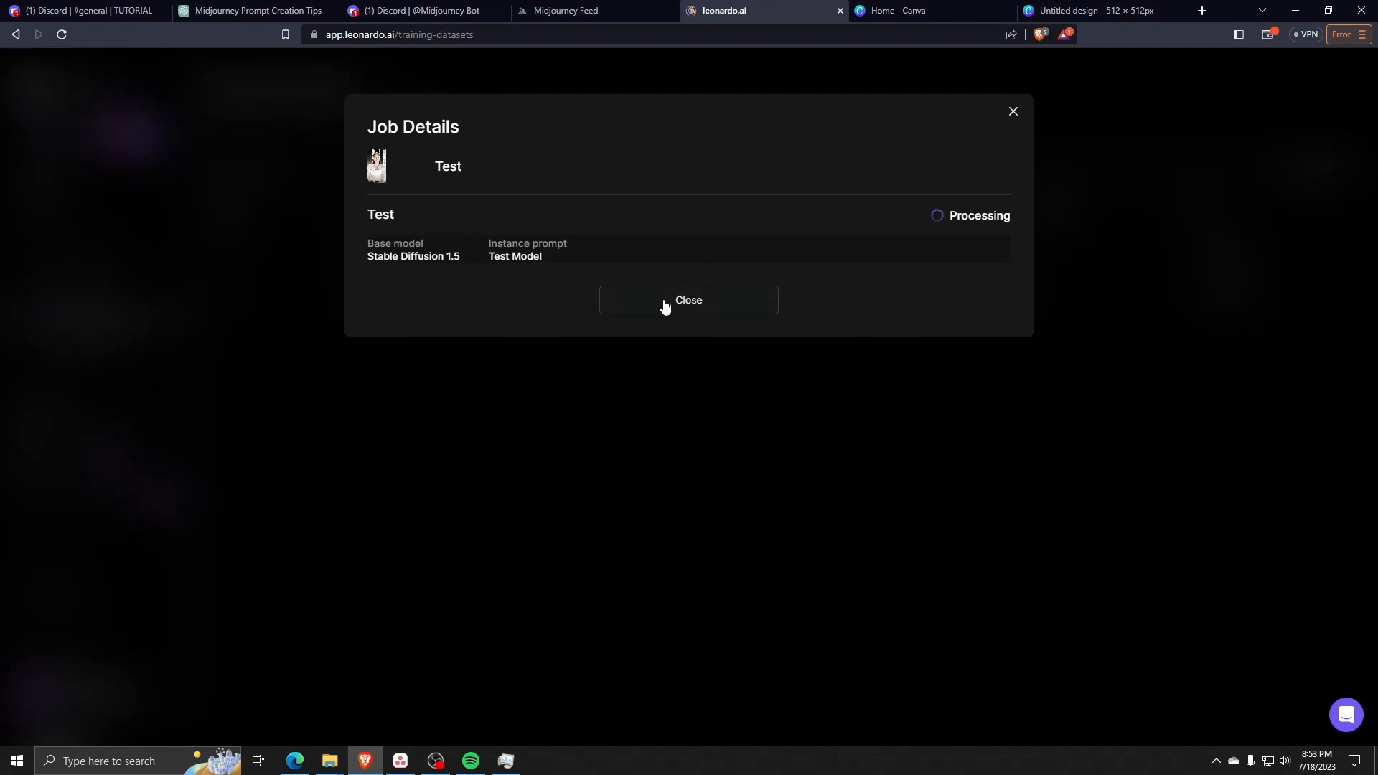
click(688, 300)
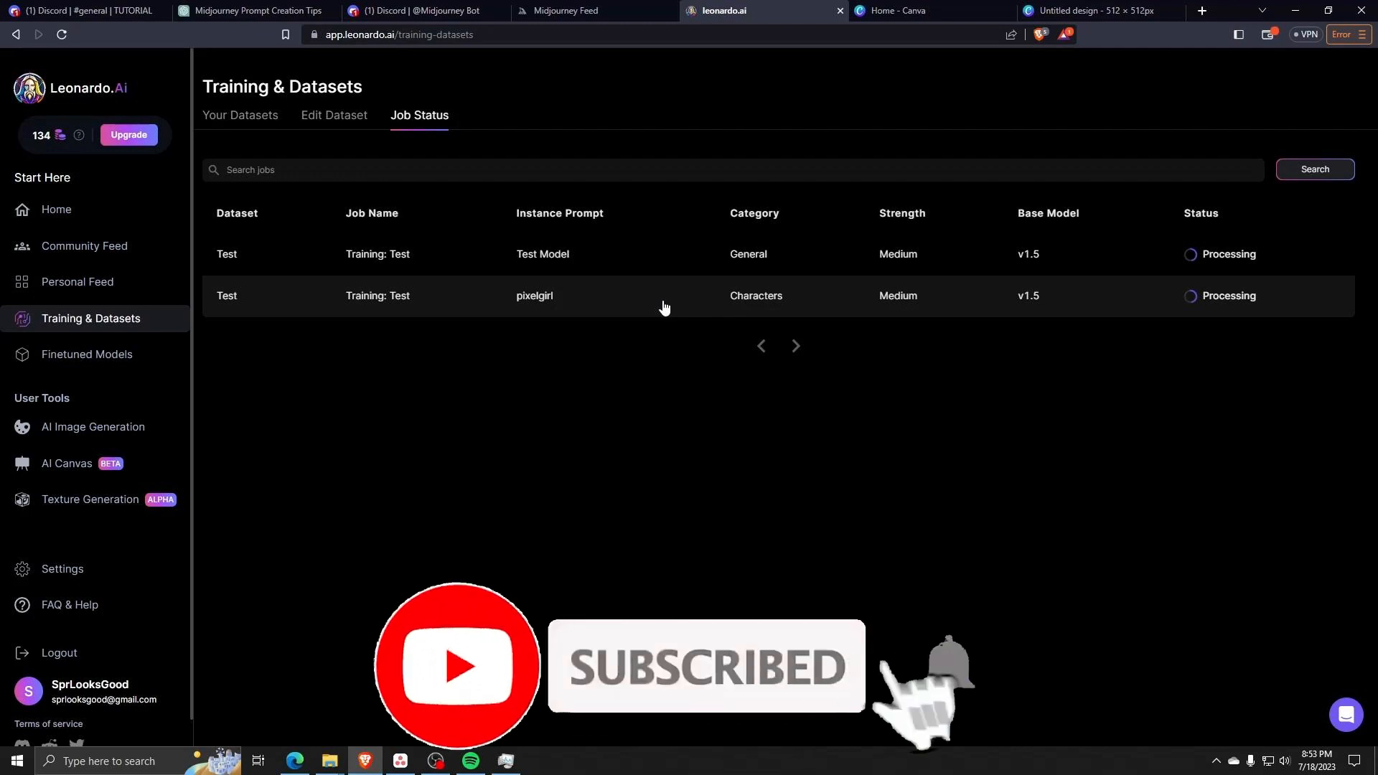
click(534, 295)
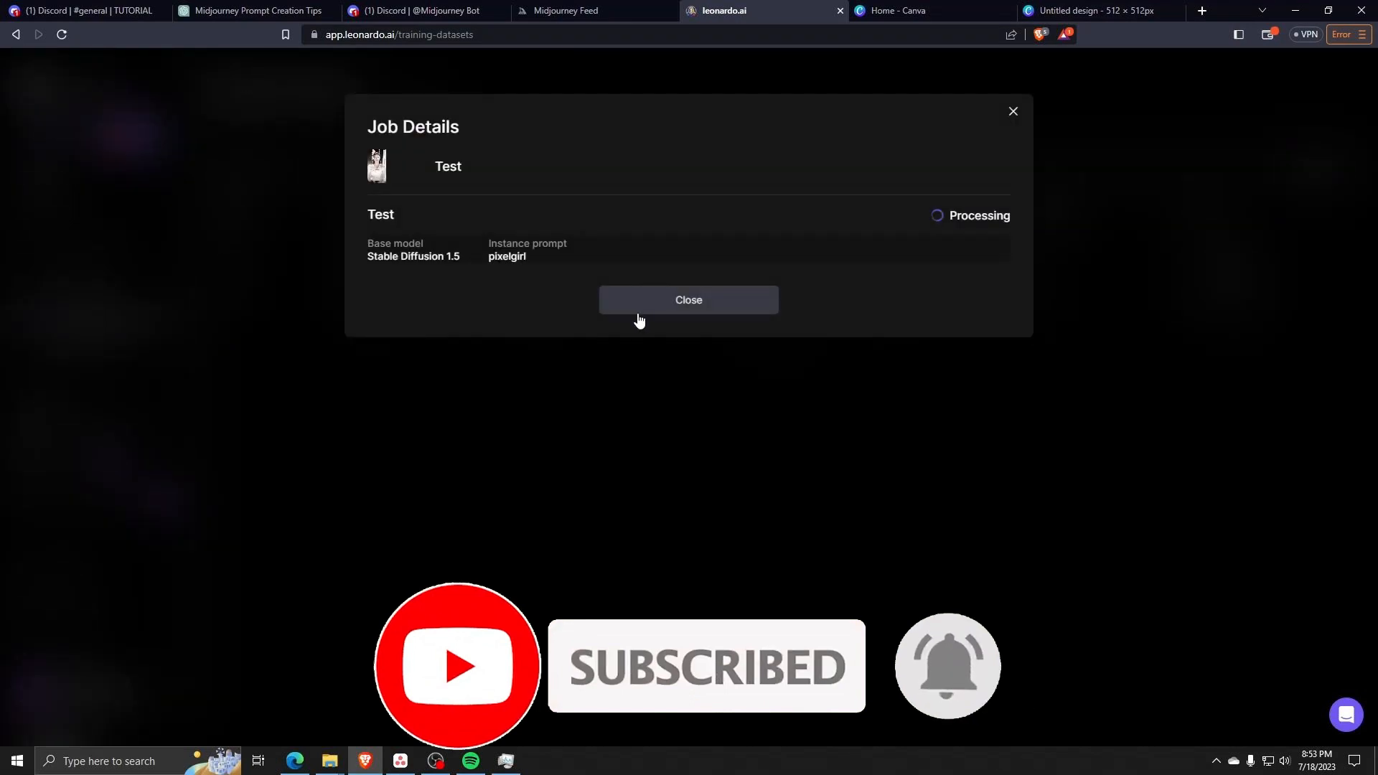
click(688, 300)
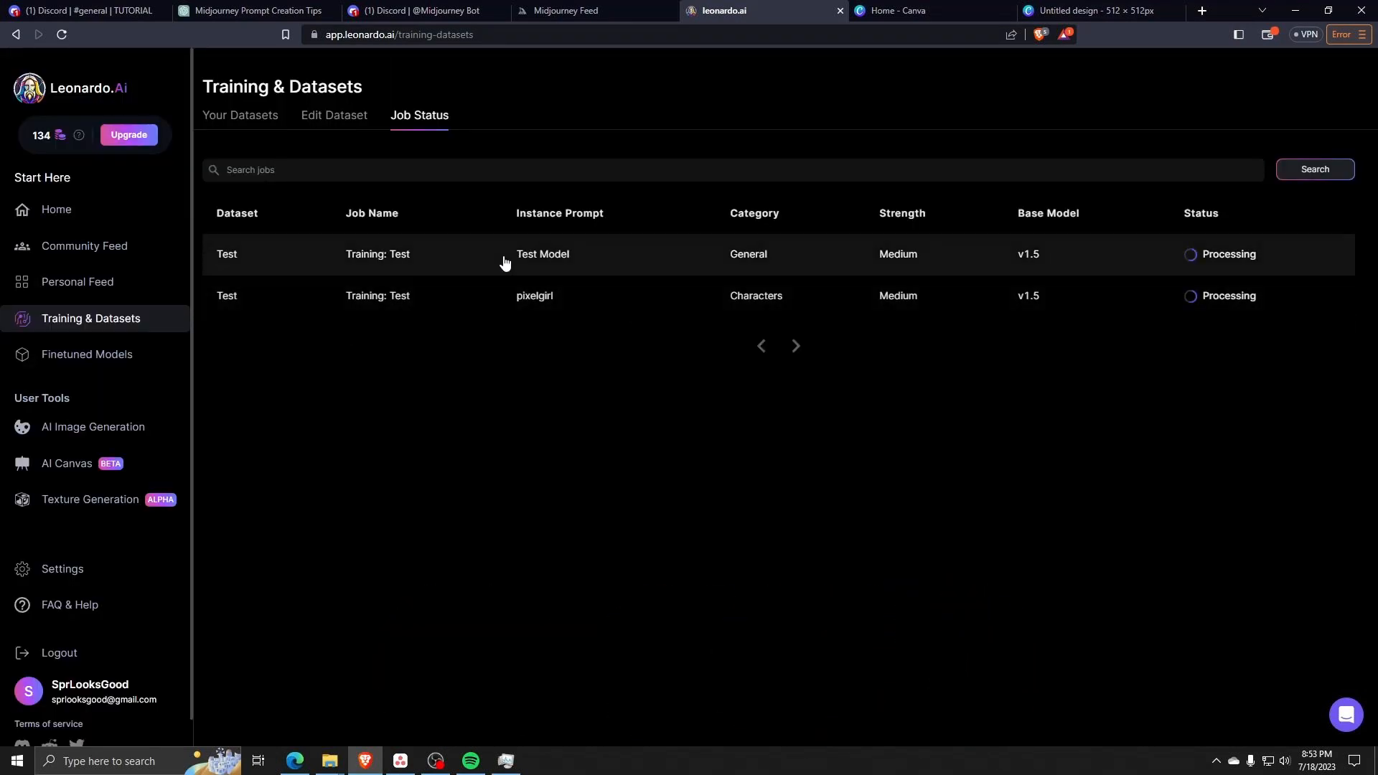